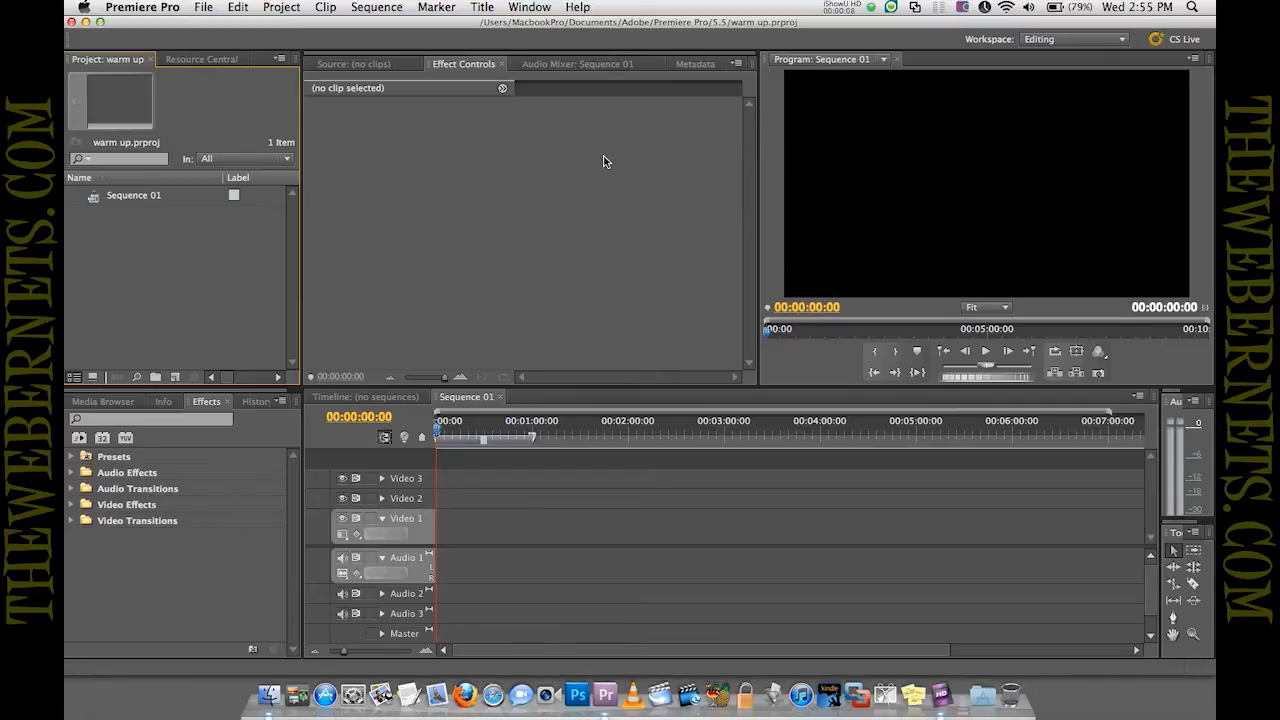
{"action": "mouse_move", "coordinate": [578, 288]}
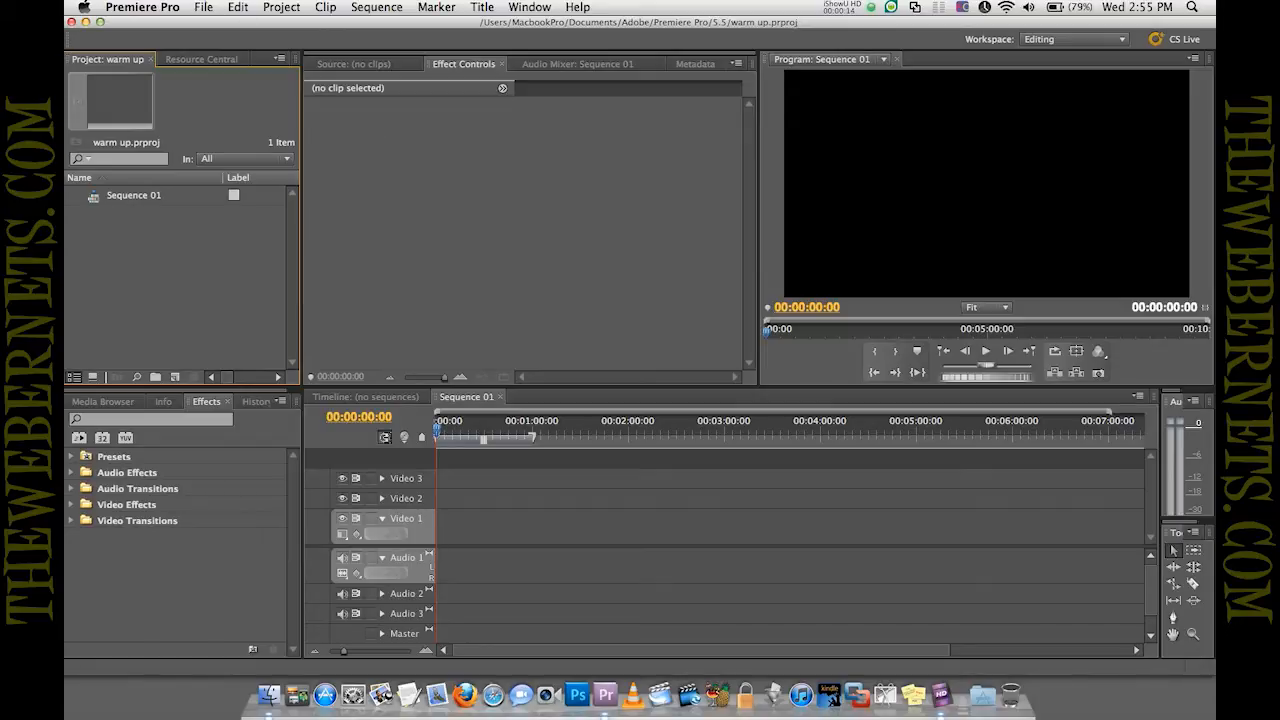
Import the Top Fuel Dragster MP4 from the Desktop into the 'warm up' project
{"action": "left_click", "coordinate": [204, 8]}
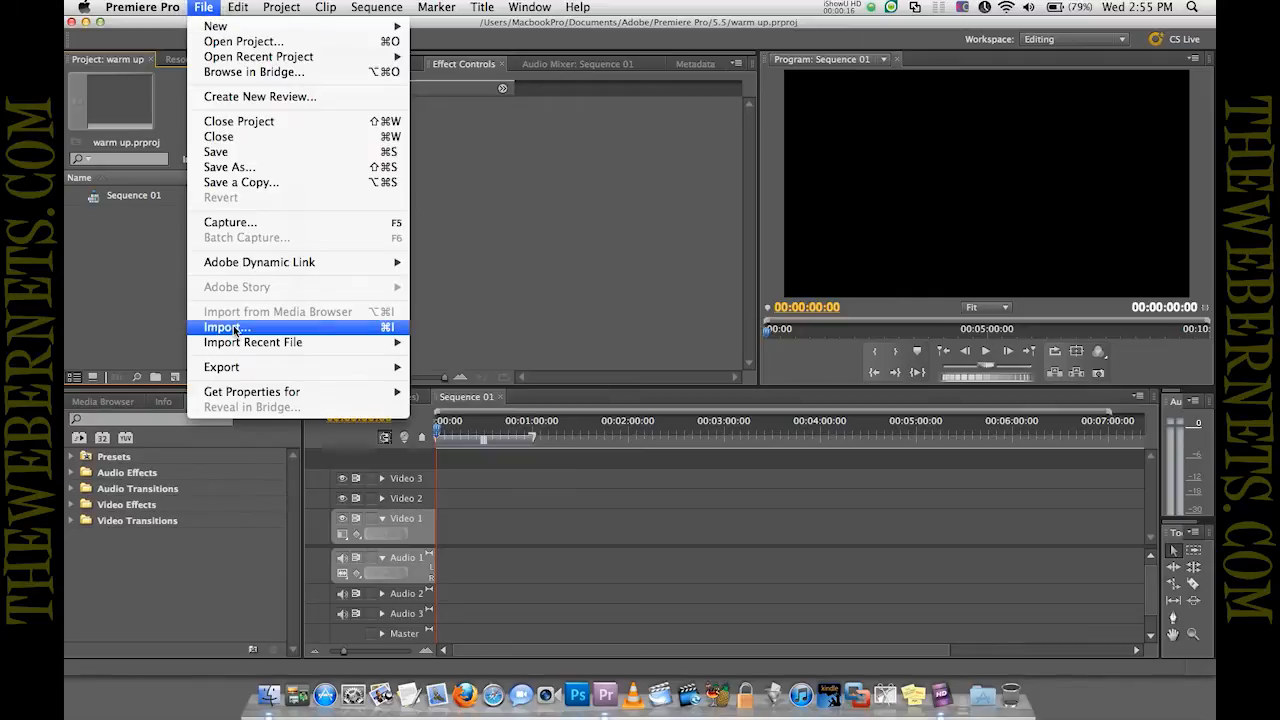
{"action": "left_click", "coordinate": [226, 328]}
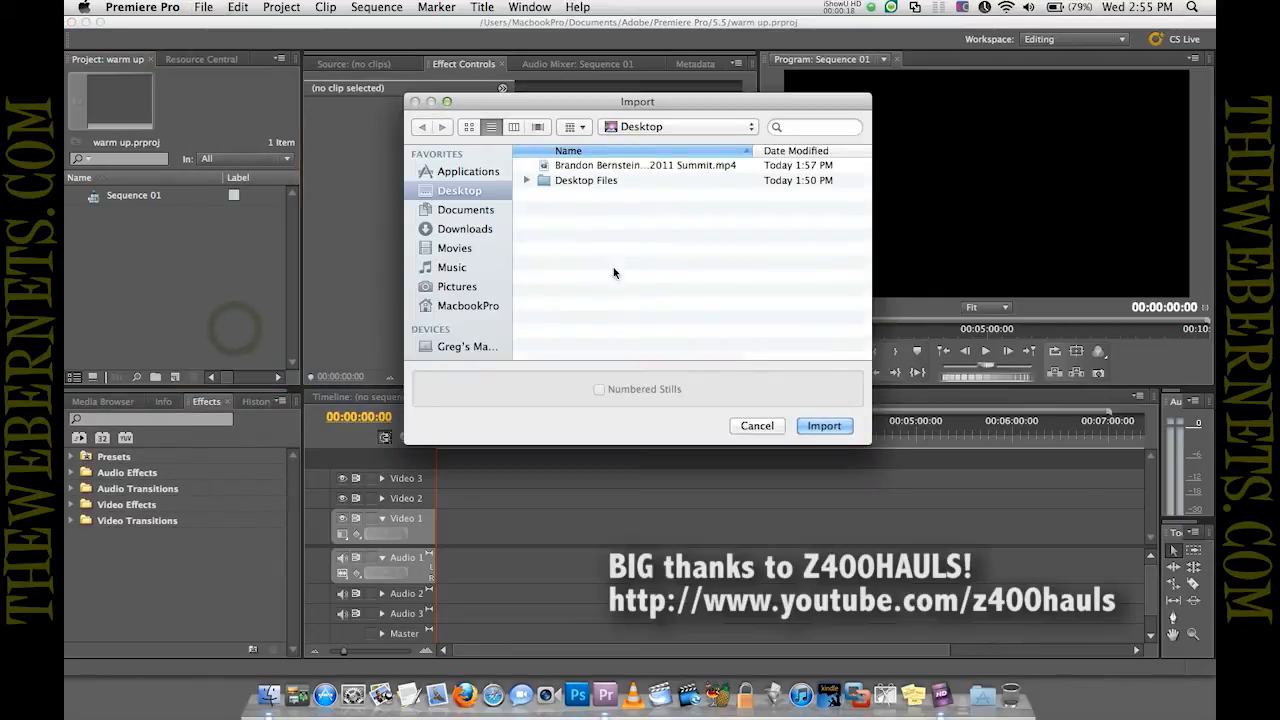
{"action": "left_click", "coordinate": [644, 164]}
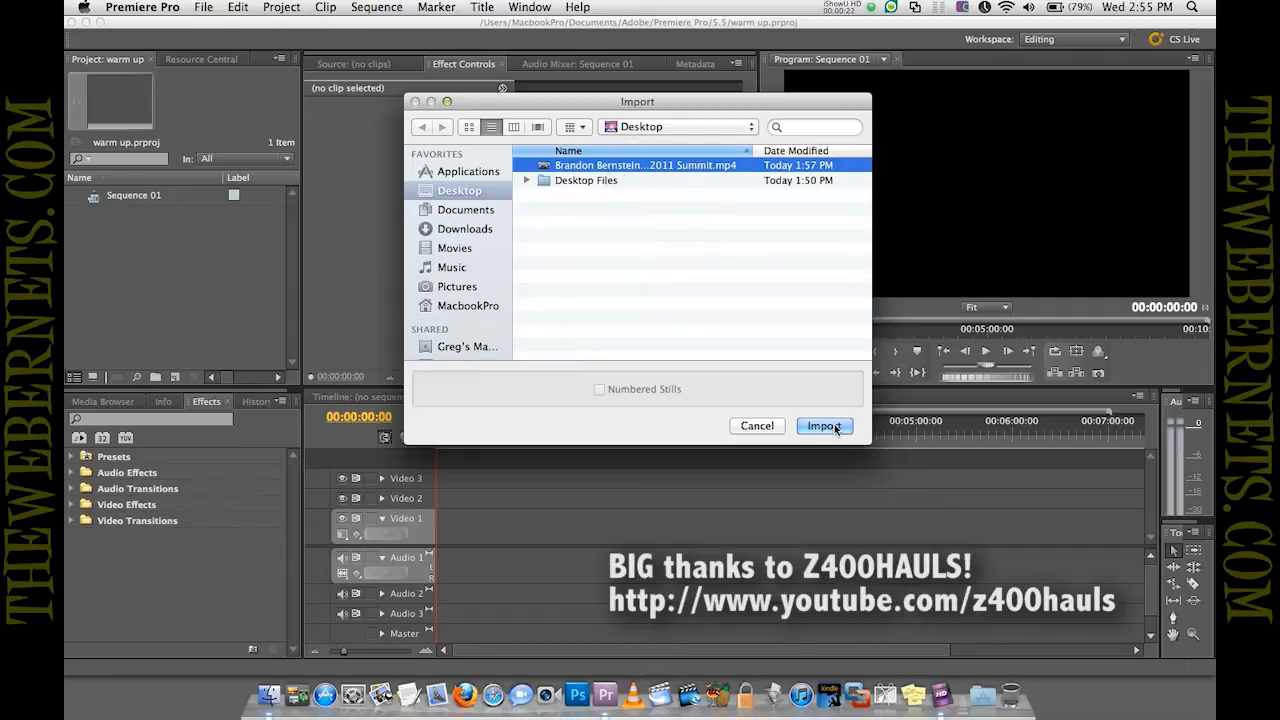
{"action": "left_click", "coordinate": [824, 426]}
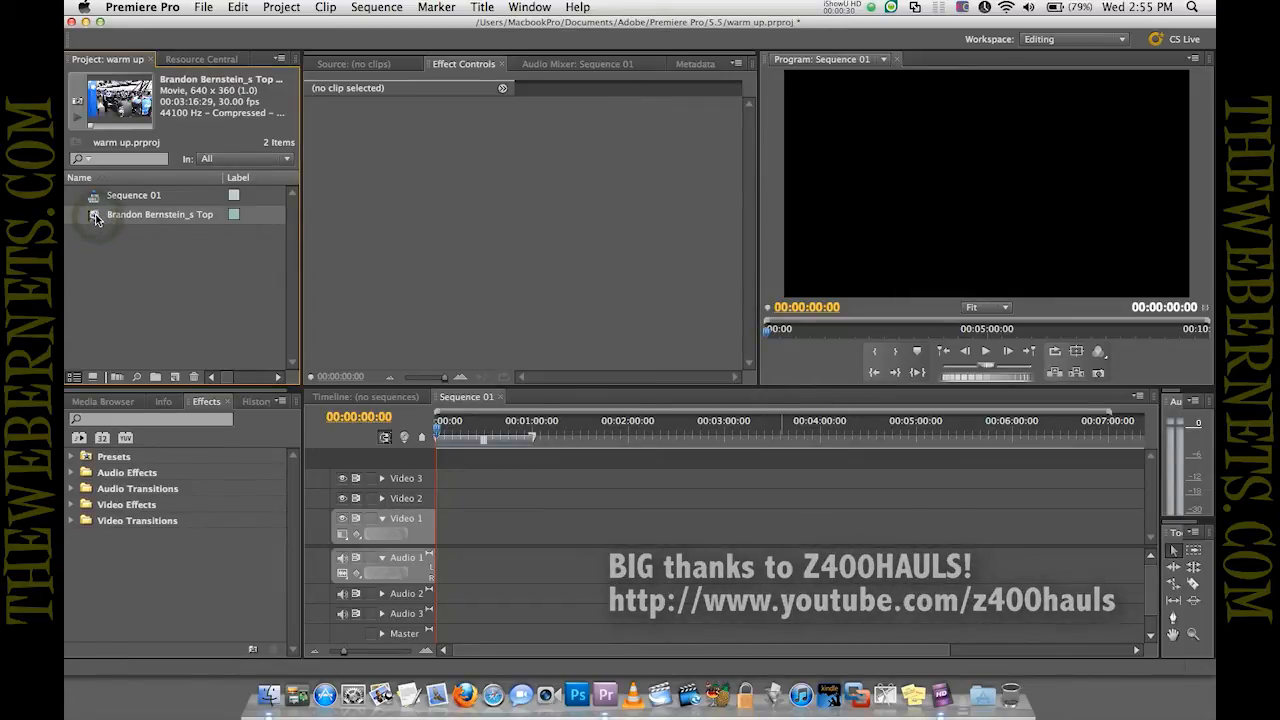
Drop the dragster clip onto Video 1 at the sequence start and select it for Effect Controls
{"action": "left_click_drag", "start_coordinate": [160, 214], "coordinate": [600, 524]}
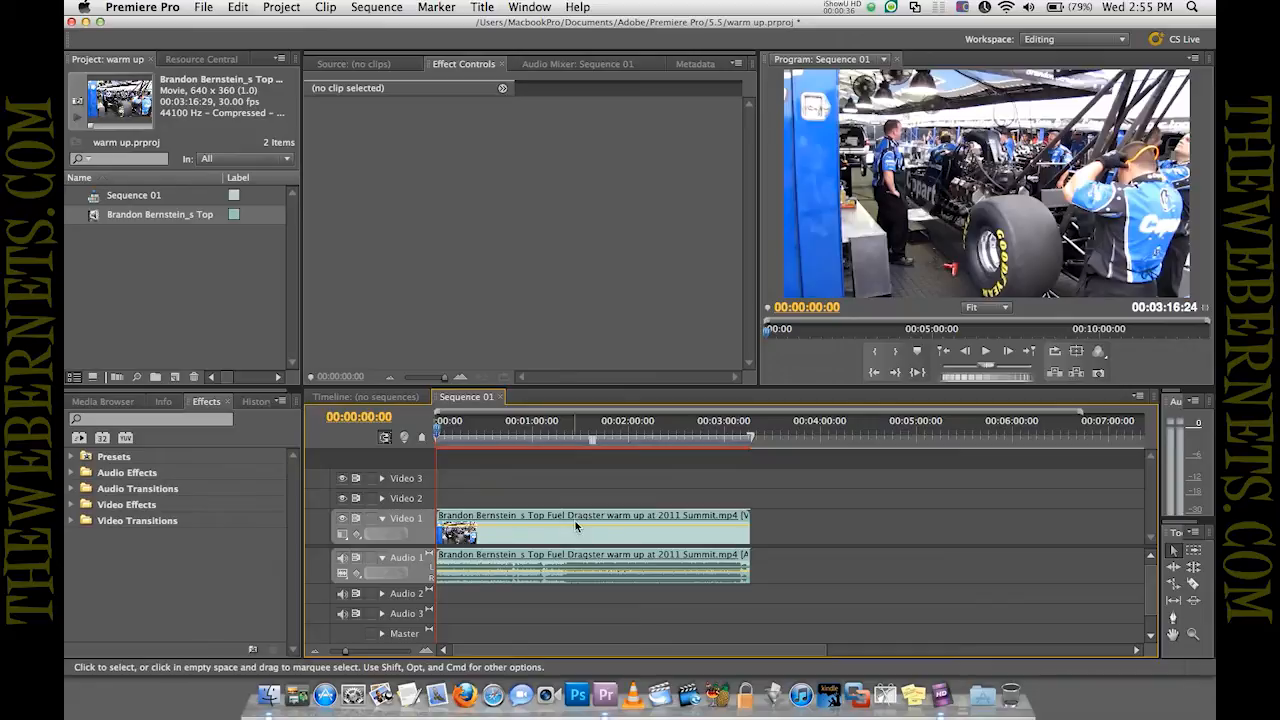
{"action": "mouse_move", "coordinate": [584, 536]}
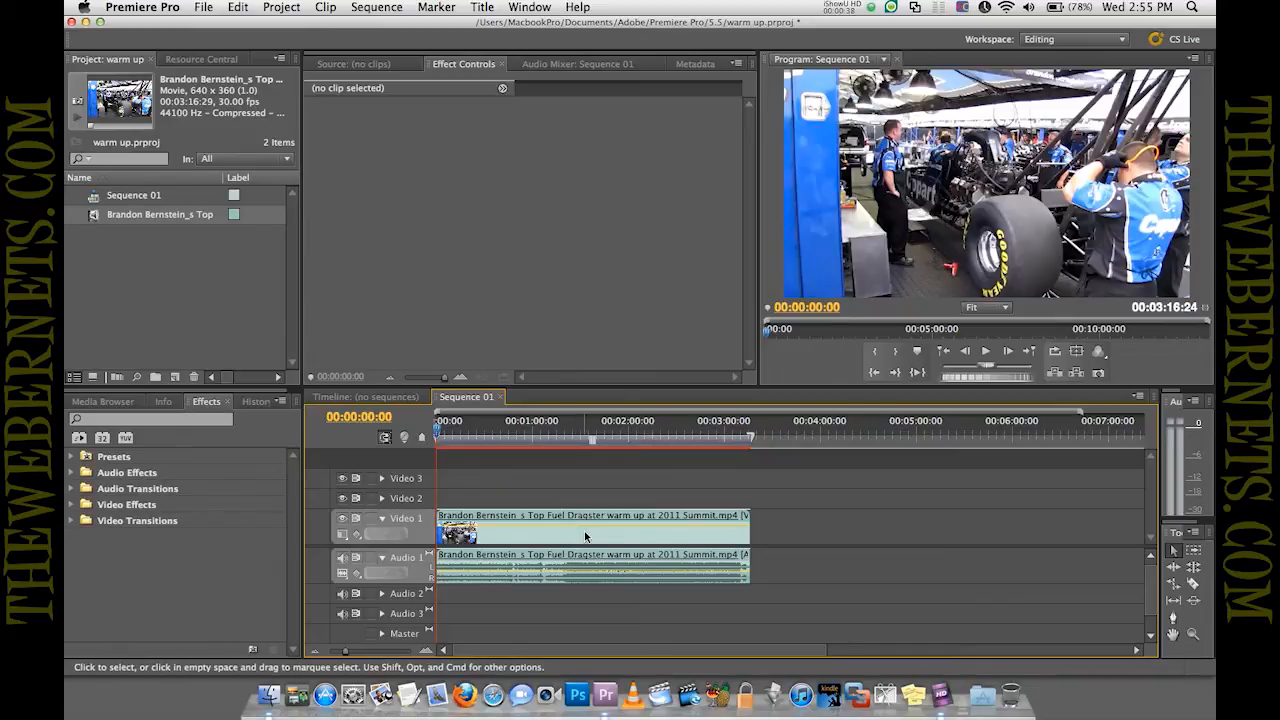
{"action": "left_click", "coordinate": [590, 520]}
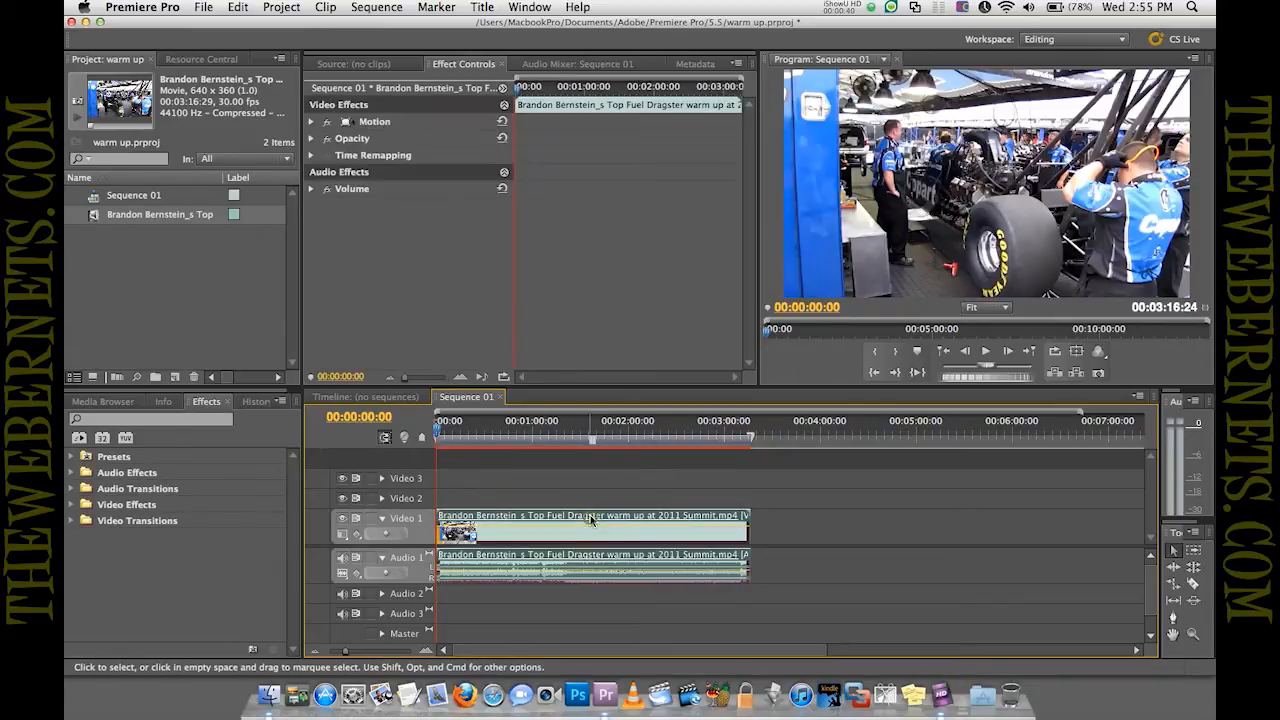
{"action": "mouse_move", "coordinate": [590, 520]}
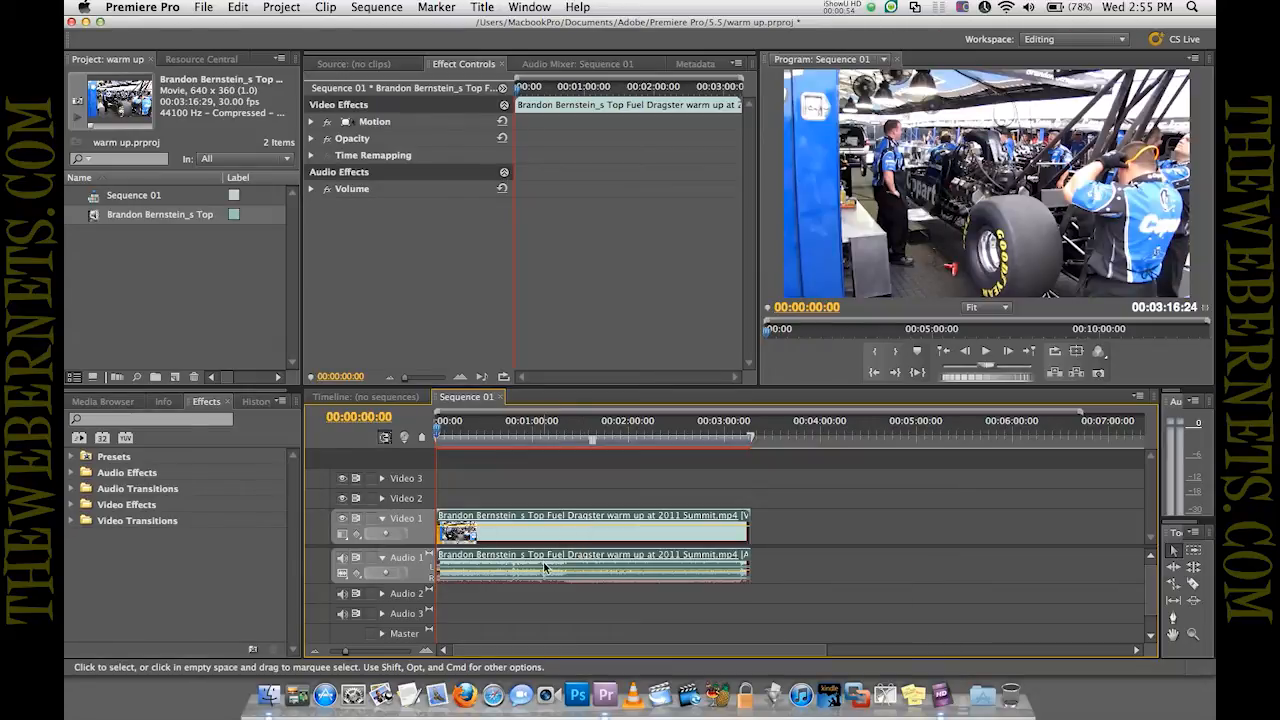
{"action": "mouse_move", "coordinate": [592, 548]}
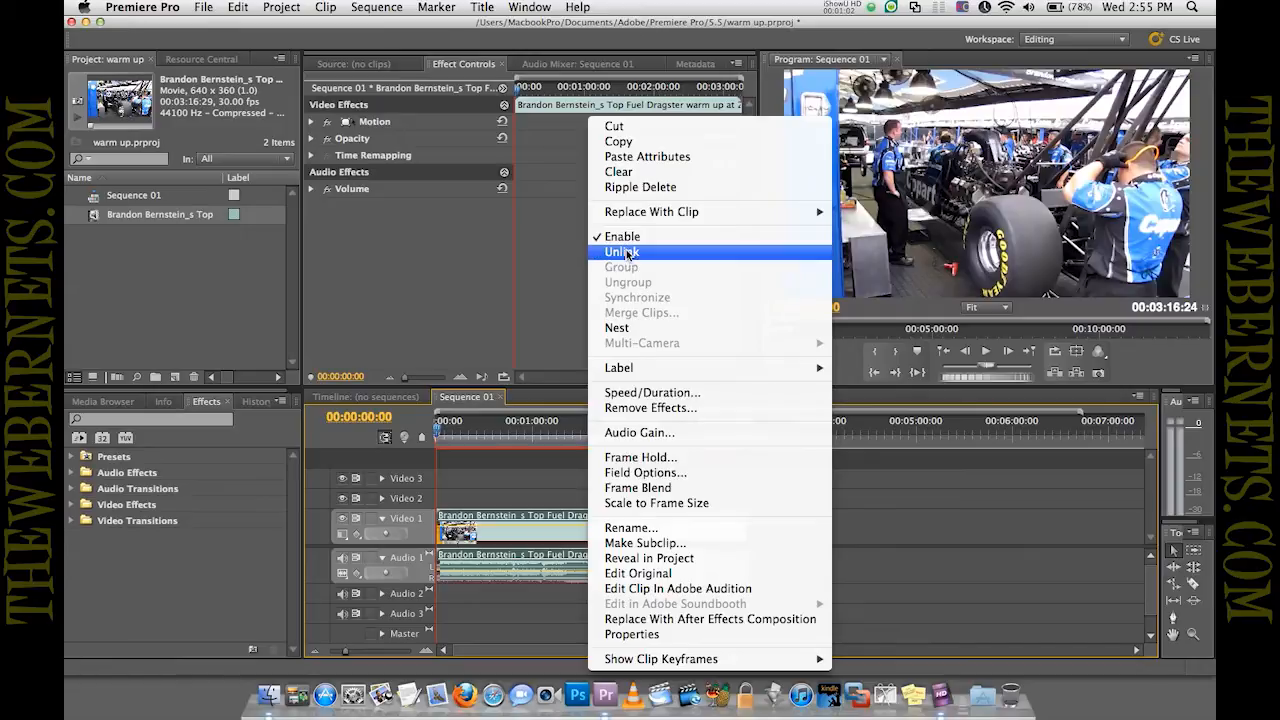
Unlink the dragster clip's video from its audio and select the audio part alone
{"action": "left_click", "coordinate": [624, 252]}
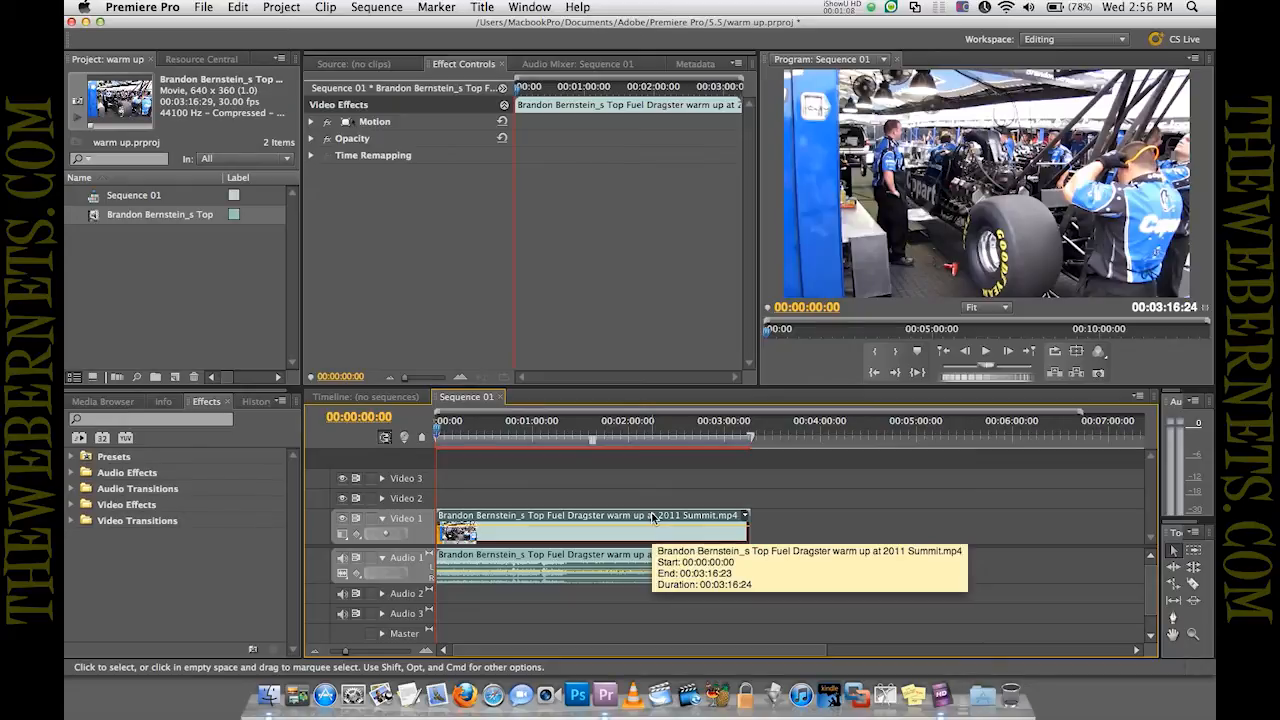
{"action": "mouse_move", "coordinate": [628, 564]}
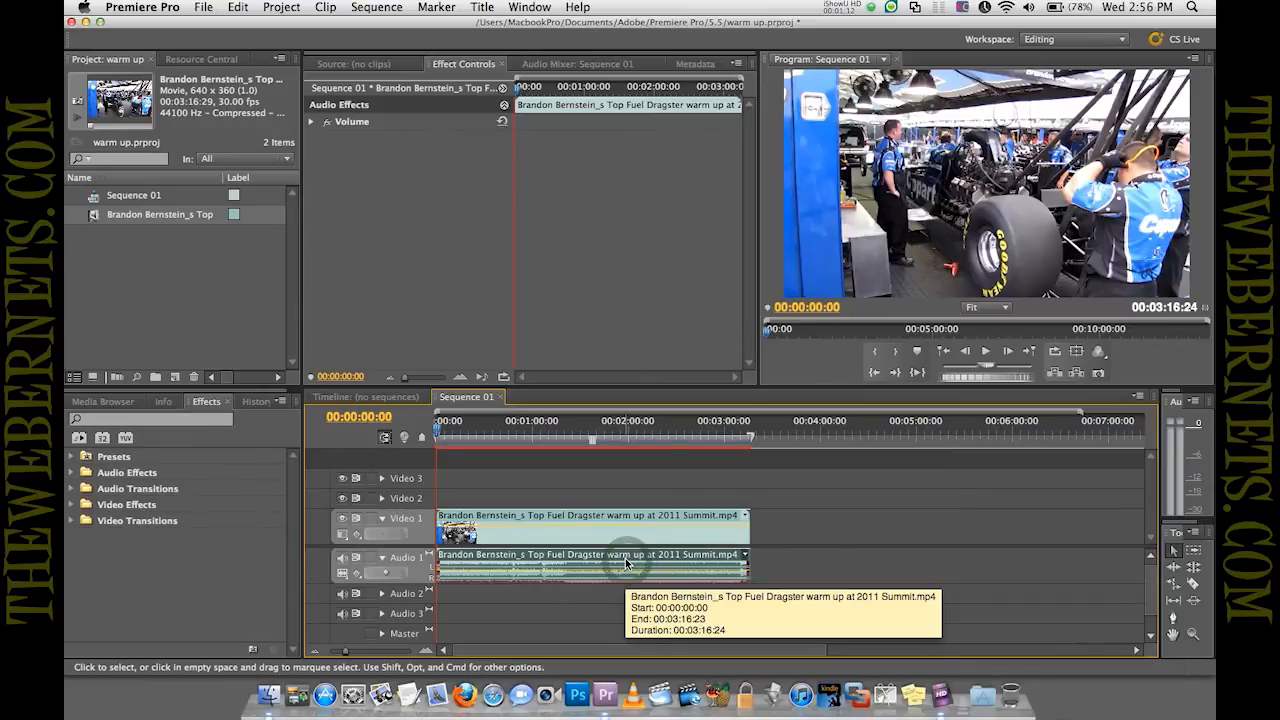
{"action": "left_click", "coordinate": [590, 524]}
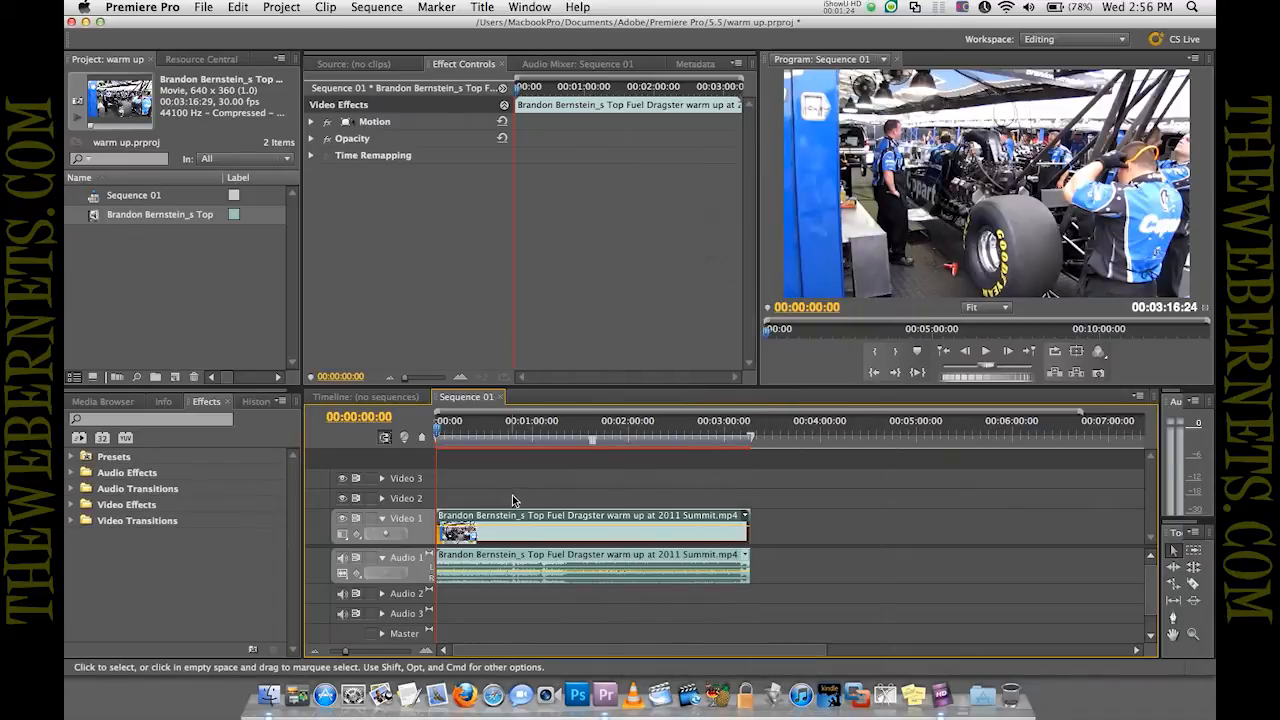
{"action": "mouse_move", "coordinate": [444, 504]}
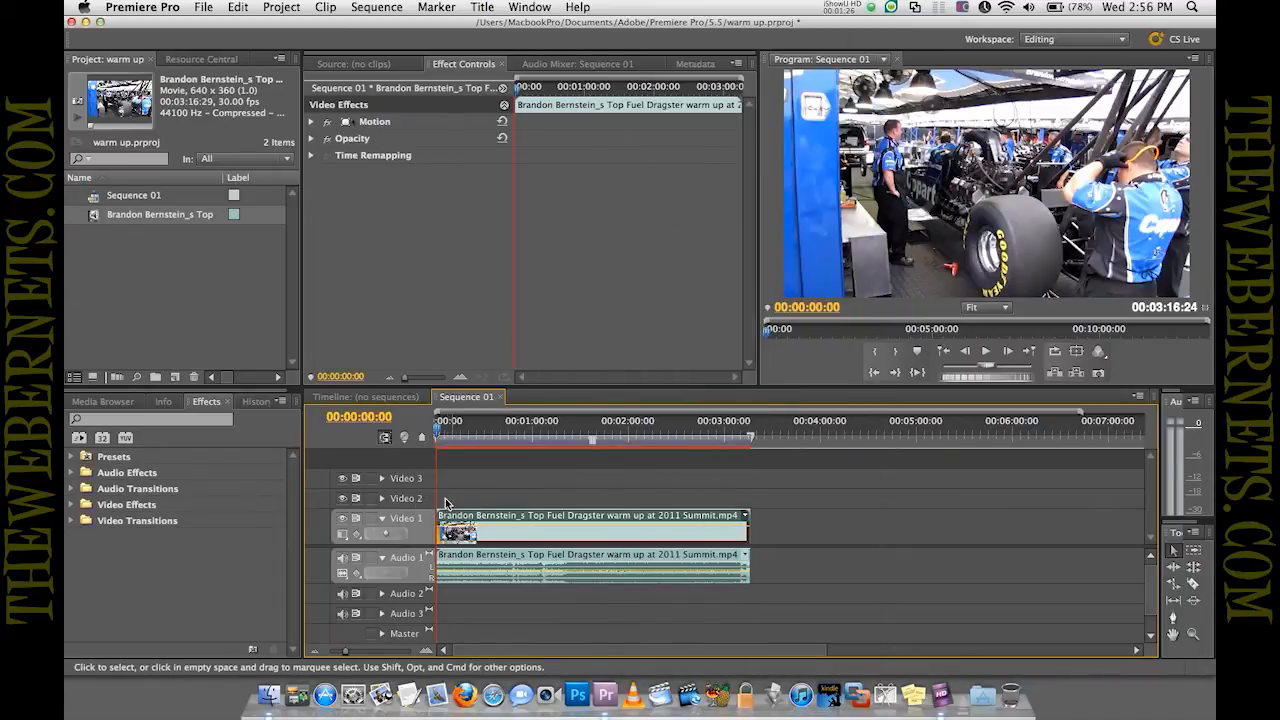
{"action": "mouse_move", "coordinate": [462, 504]}
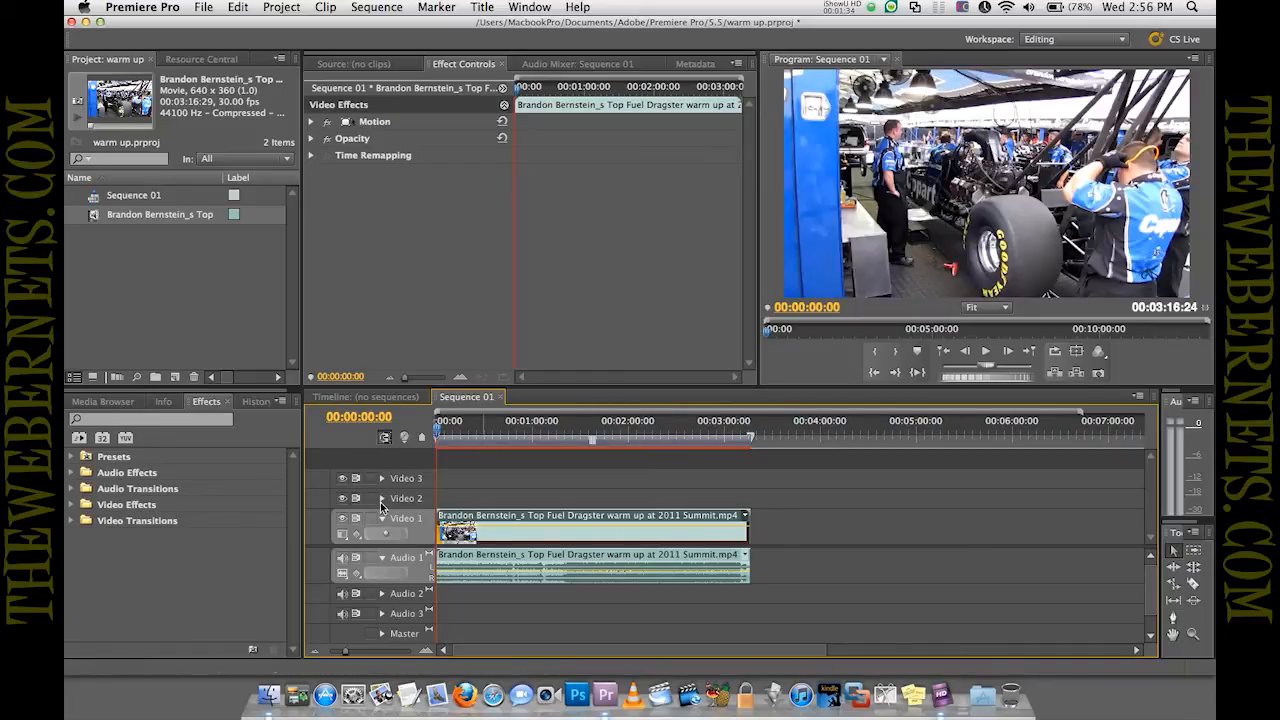
{"action": "mouse_move", "coordinate": [532, 520]}
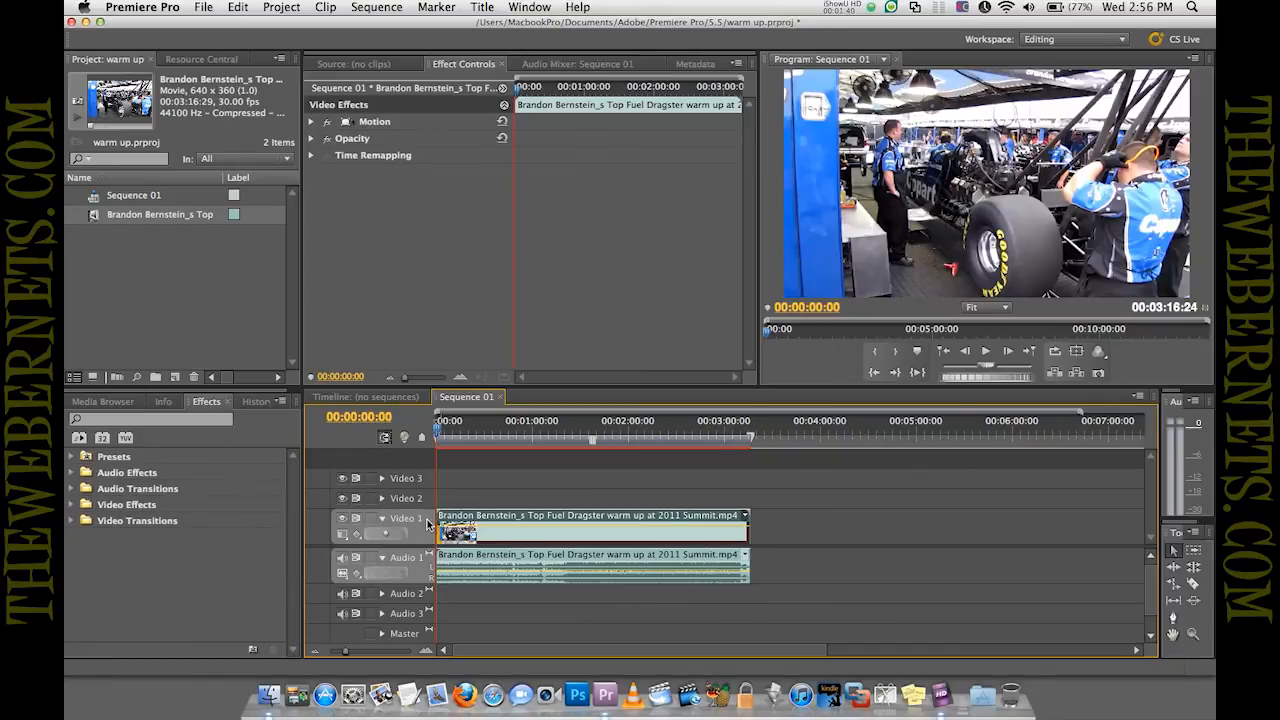
{"action": "mouse_move", "coordinate": [420, 530]}
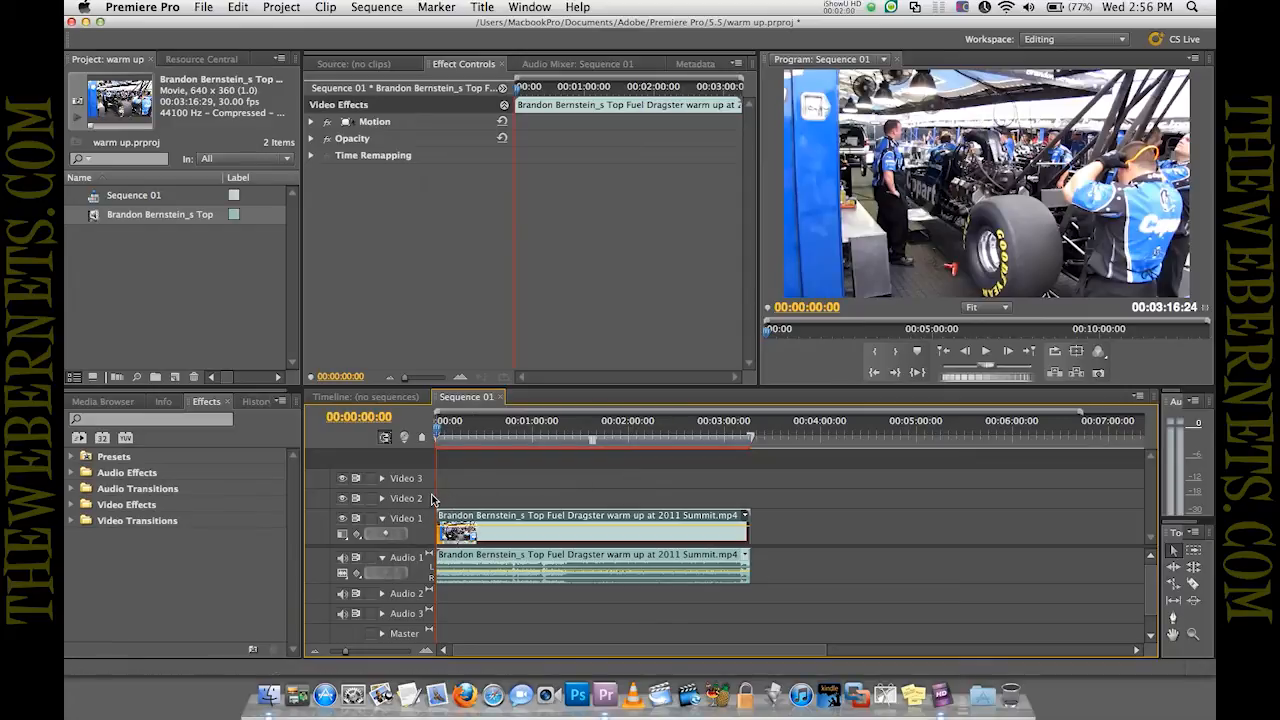
Target the Video 2 track so it will receive the pasted clip copy
{"action": "left_click", "coordinate": [404, 498]}
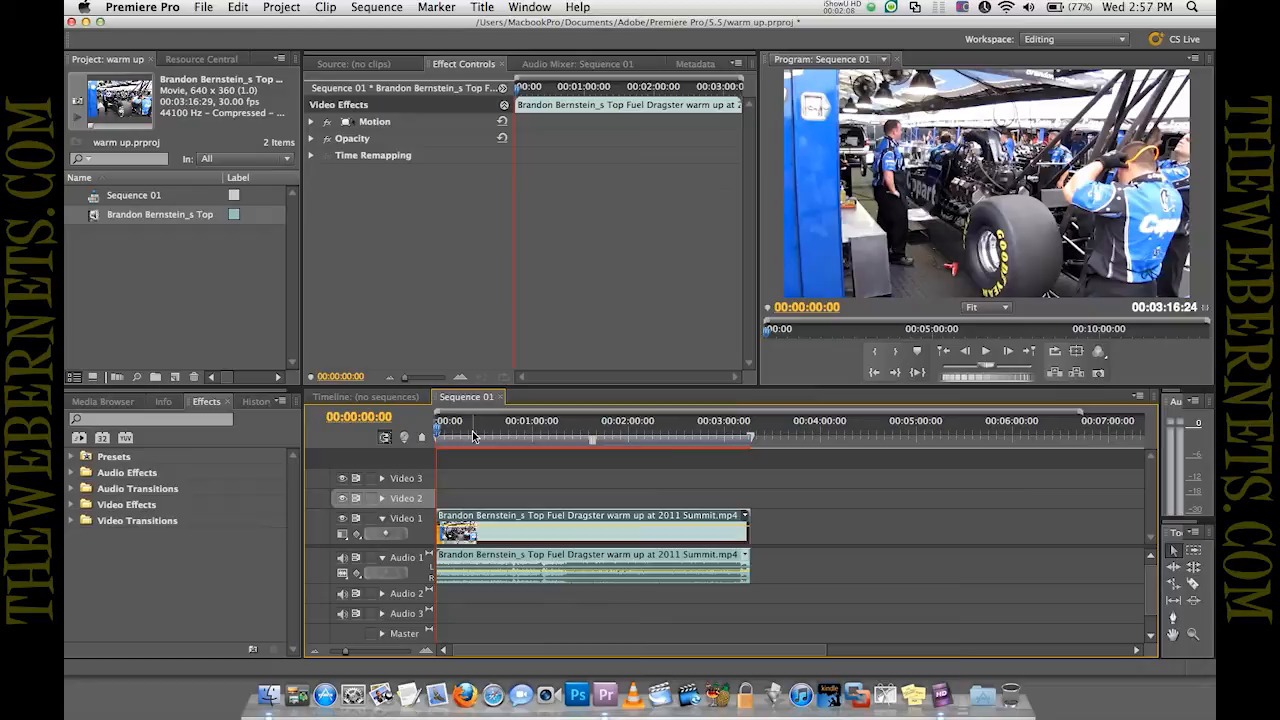
{"action": "left_click", "coordinate": [504, 432]}
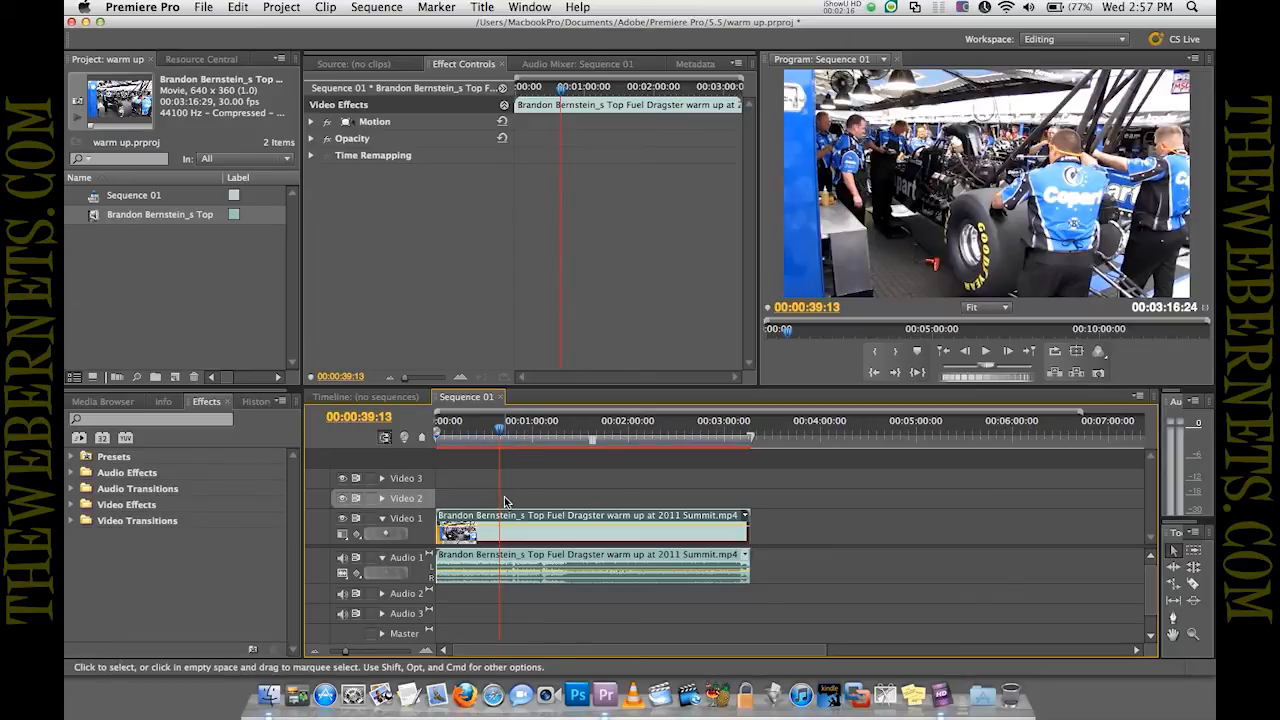
{"action": "mouse_move", "coordinate": [760, 518]}
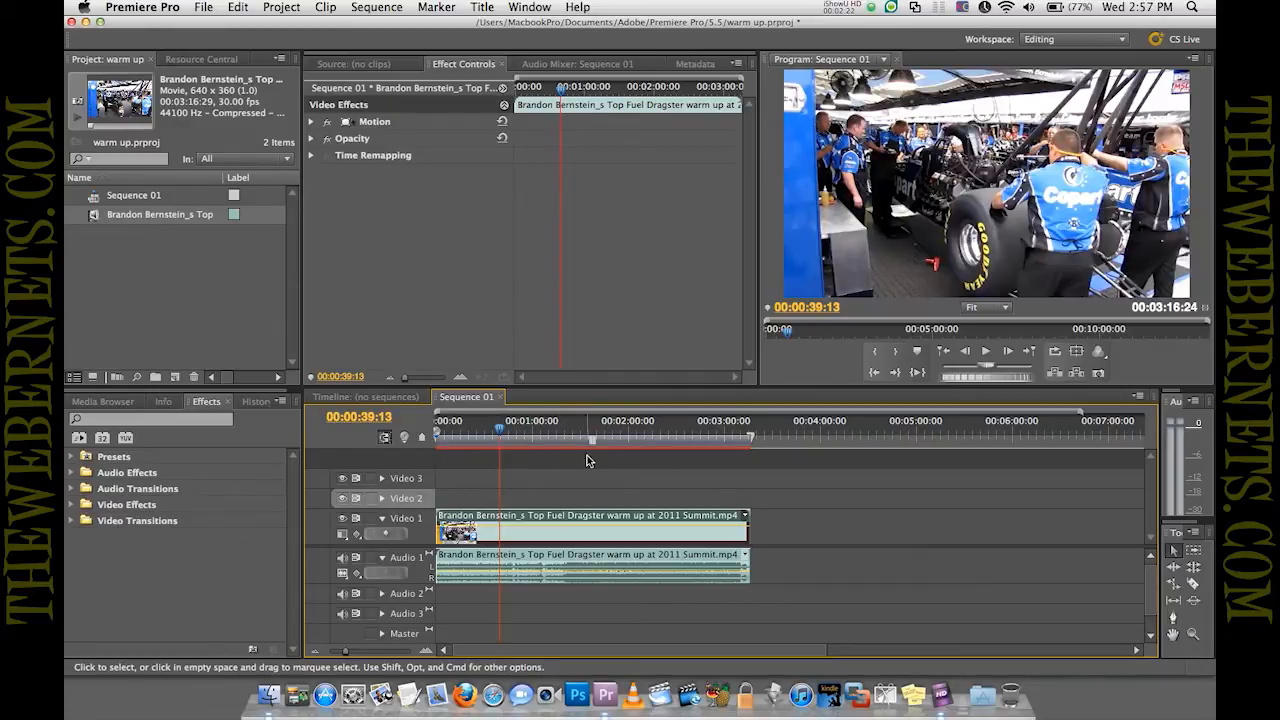
{"action": "mouse_move", "coordinate": [876, 376]}
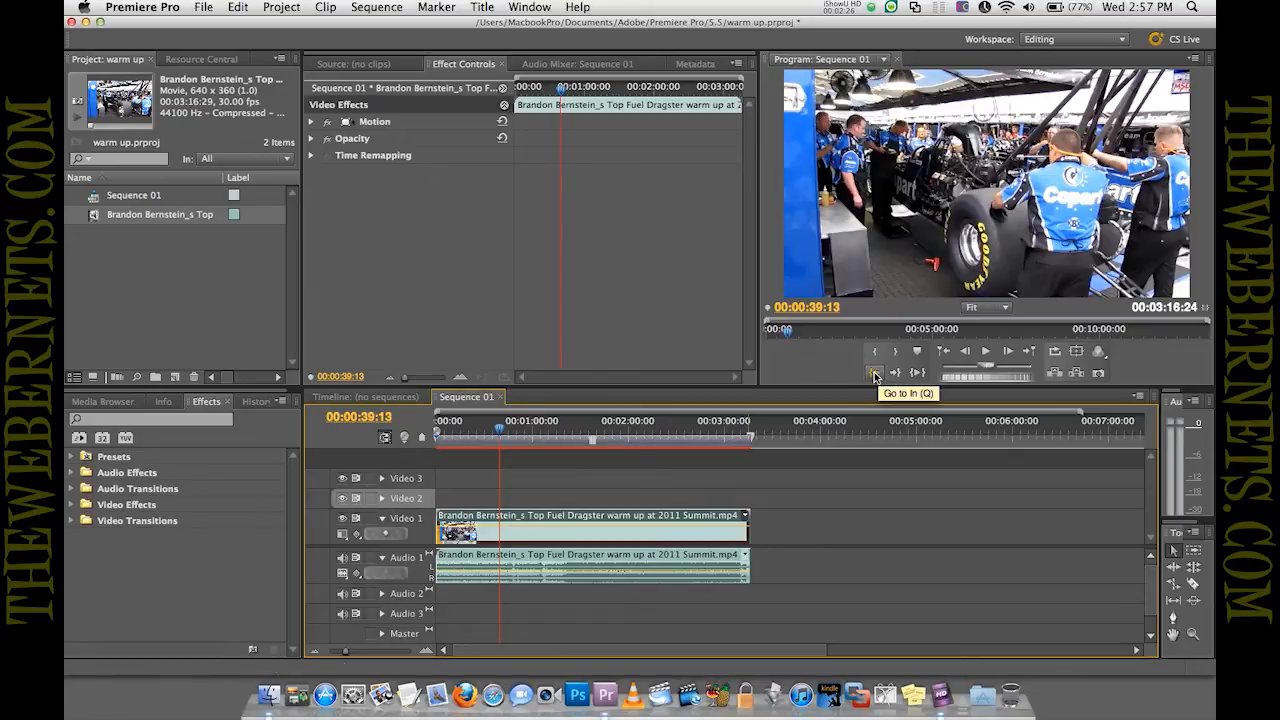
Paste a copy of the dragster clip onto Video 2 aligned at the sequence start
{"action": "left_click", "coordinate": [876, 372]}
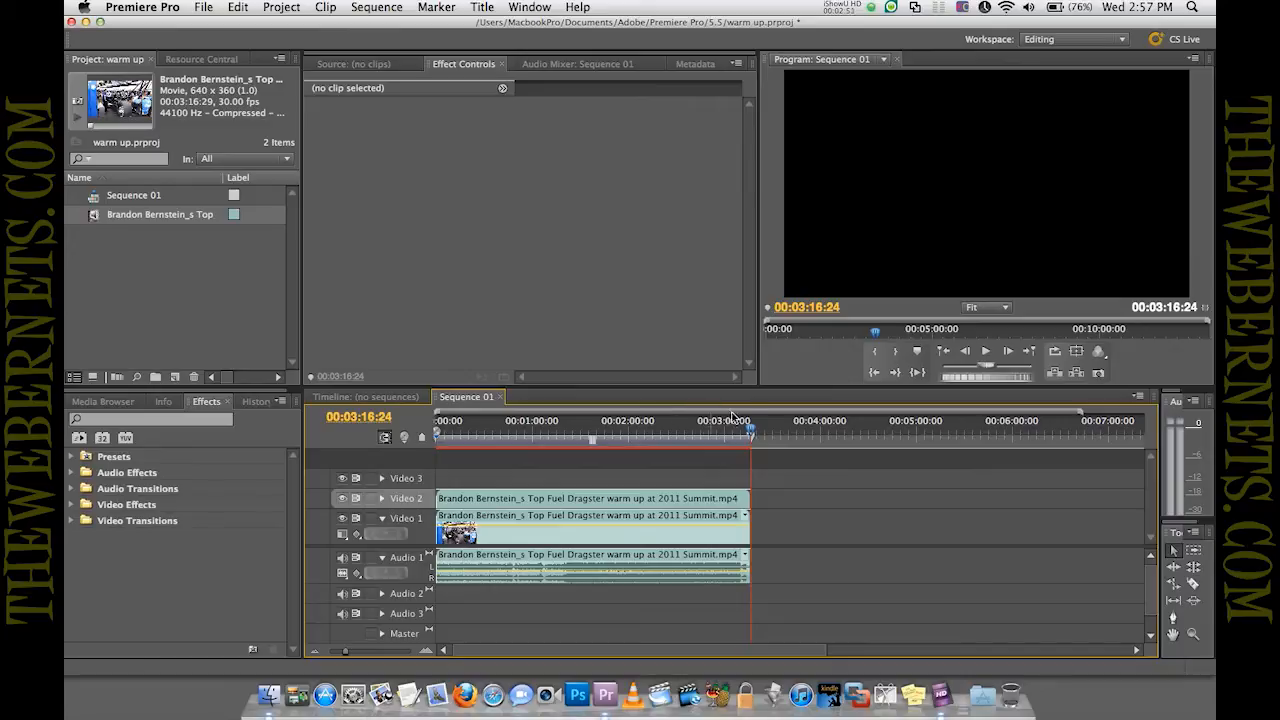
{"action": "mouse_move", "coordinate": [876, 372]}
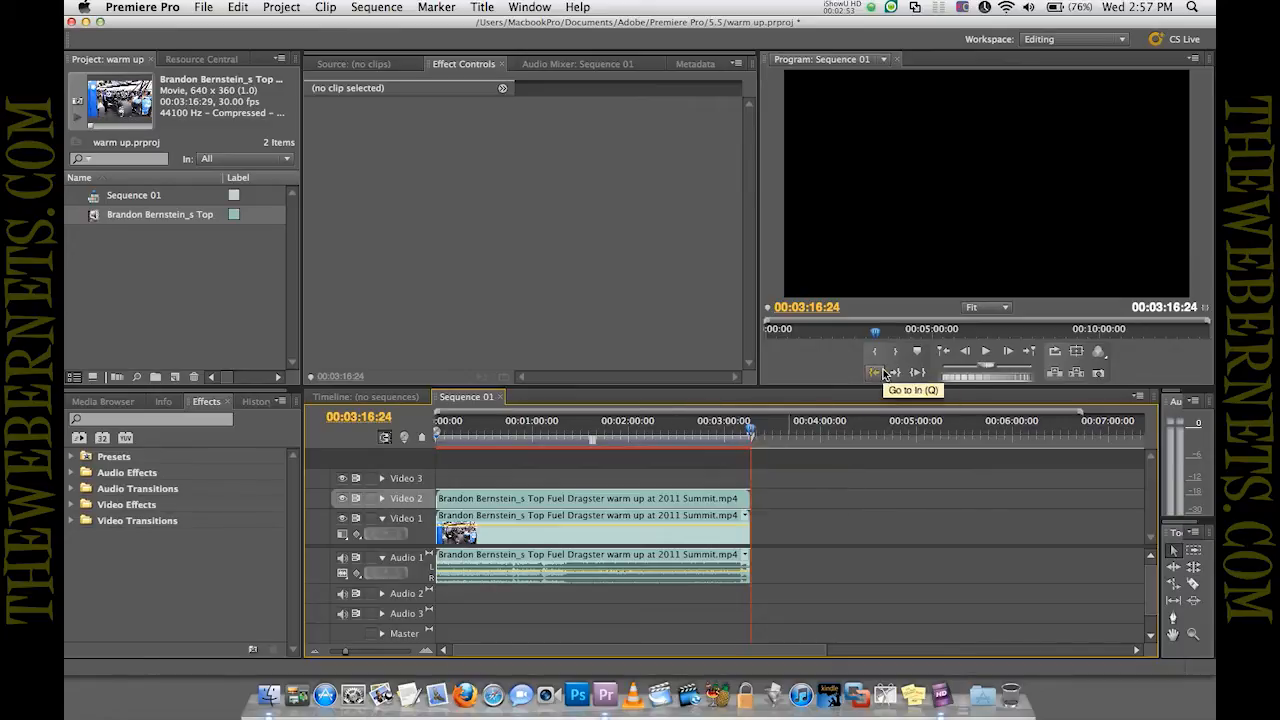
{"action": "left_click", "coordinate": [874, 372]}
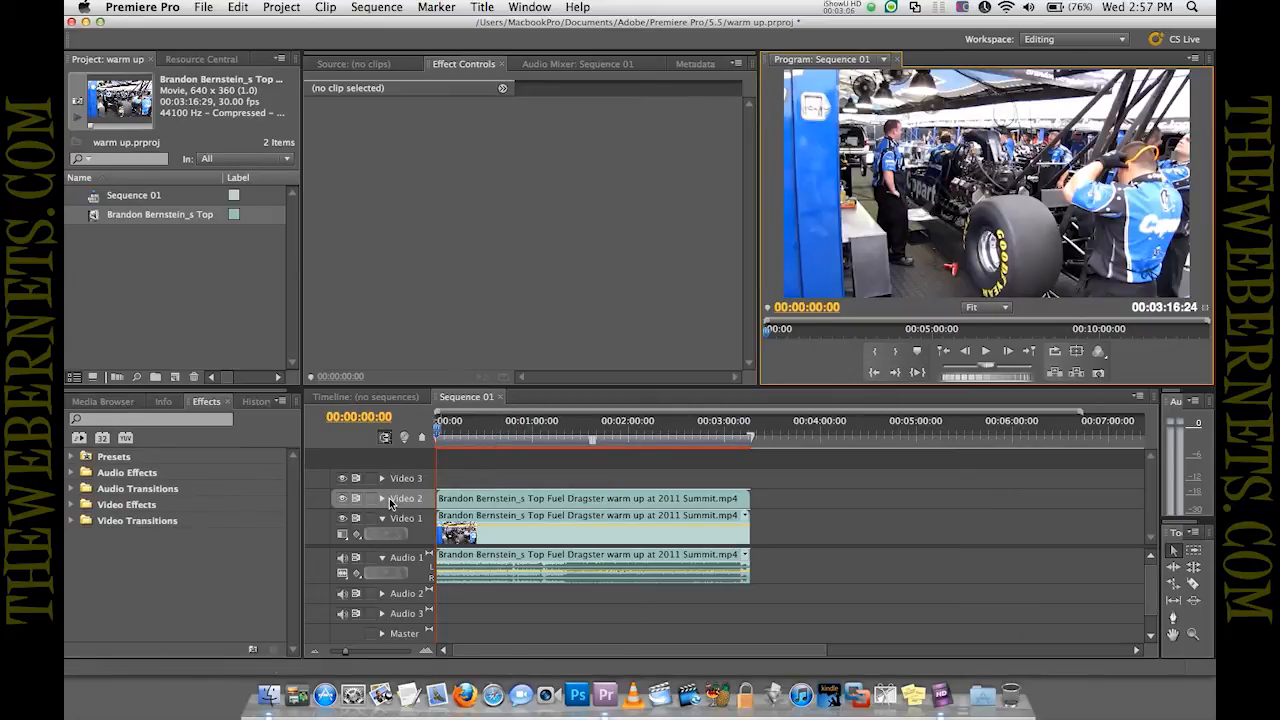
{"action": "mouse_move", "coordinate": [382, 500]}
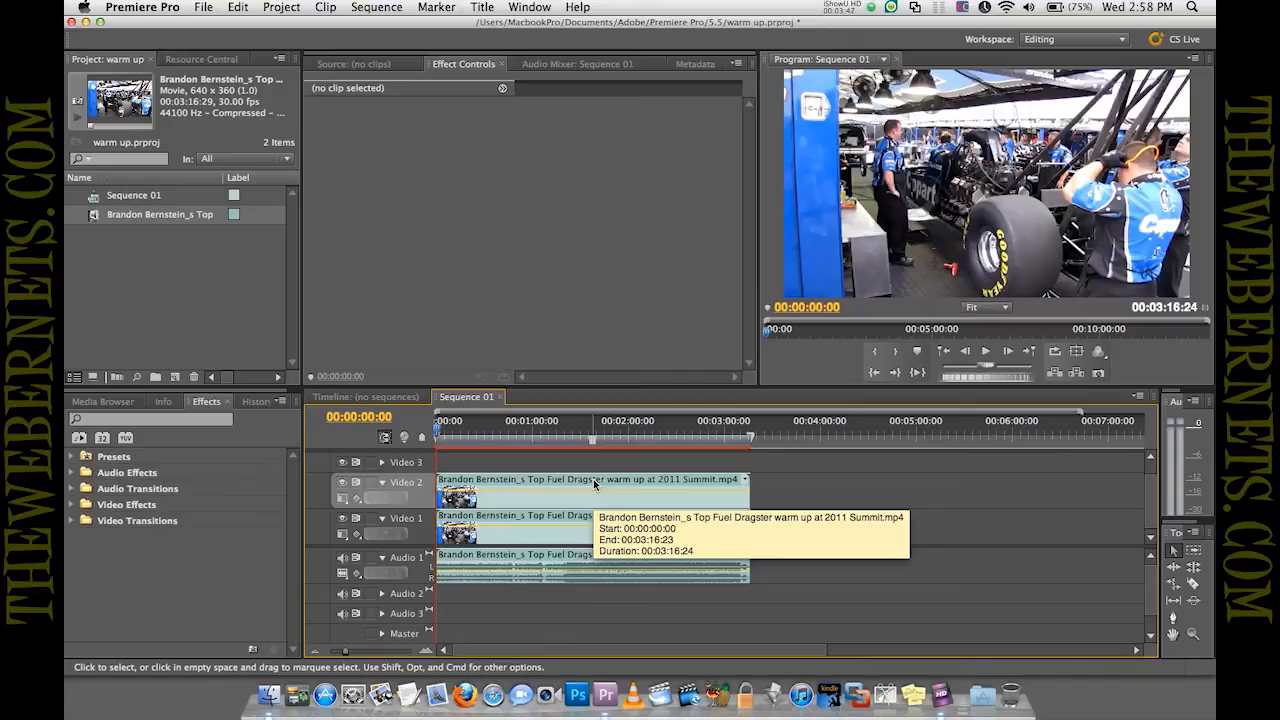
Select the dragster copy on Video 2 to show its Motion, Opacity and Time Remapping settings
{"action": "left_click", "coordinate": [590, 496]}
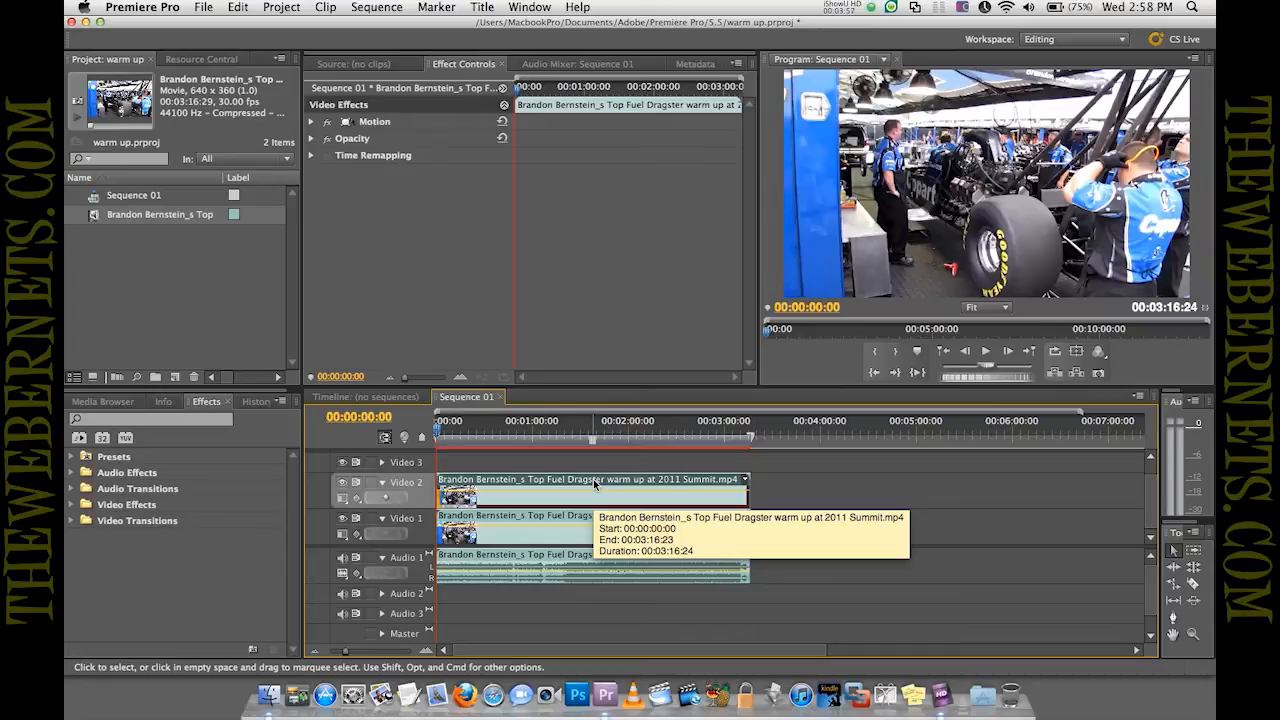
{"action": "mouse_move", "coordinate": [196, 468]}
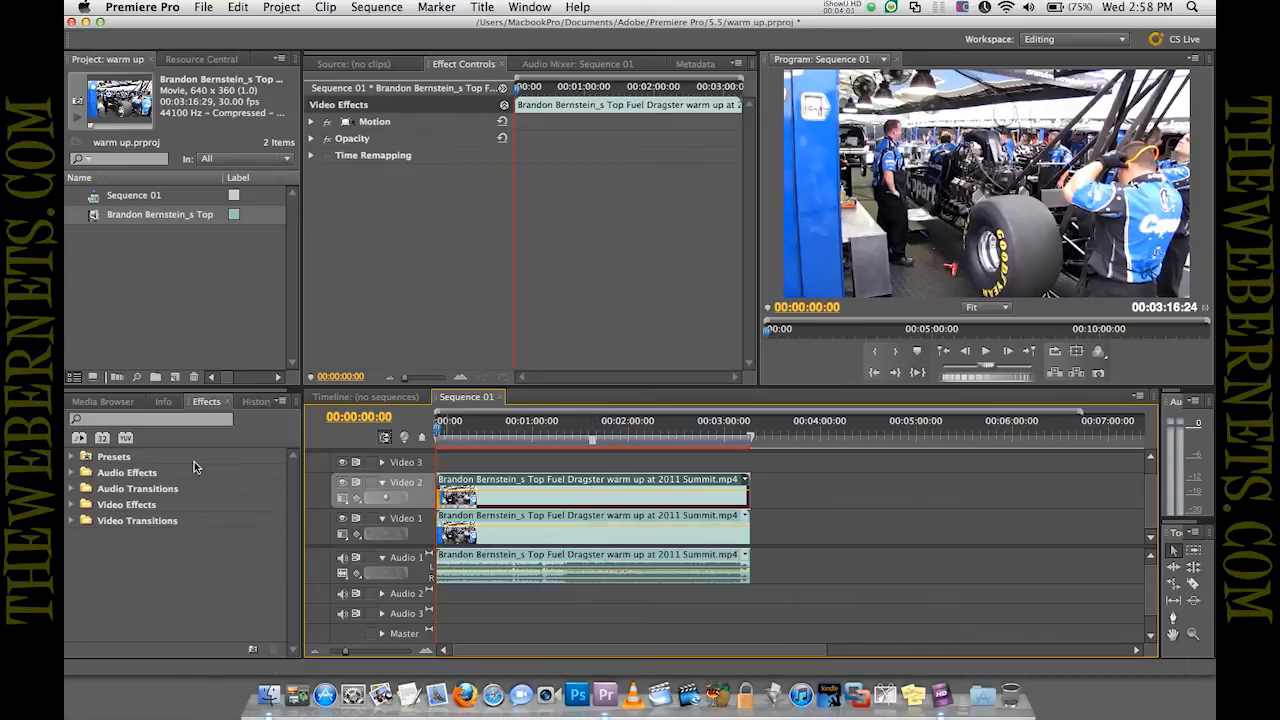
{"action": "mouse_move", "coordinate": [72, 516]}
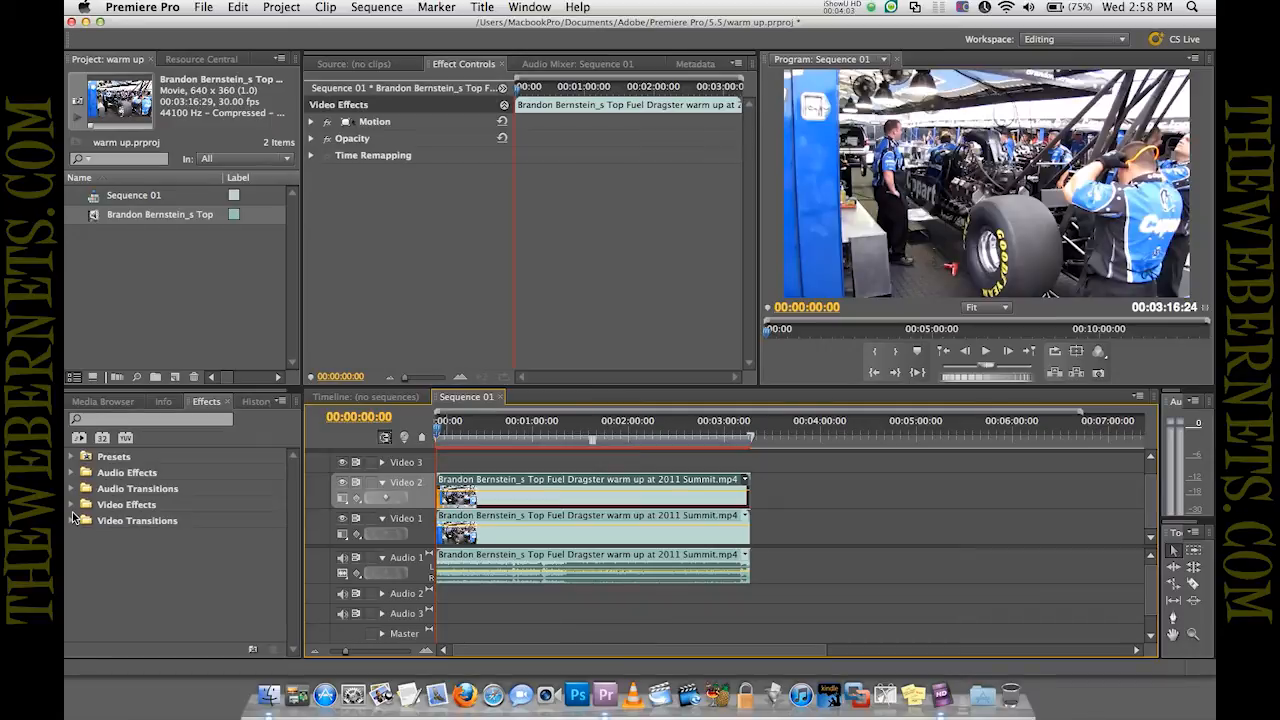
Apply Color Balance (RGB) from Image Control to the Video 2 copy with Green 0 and Blue 0
{"action": "left_click", "coordinate": [72, 504]}
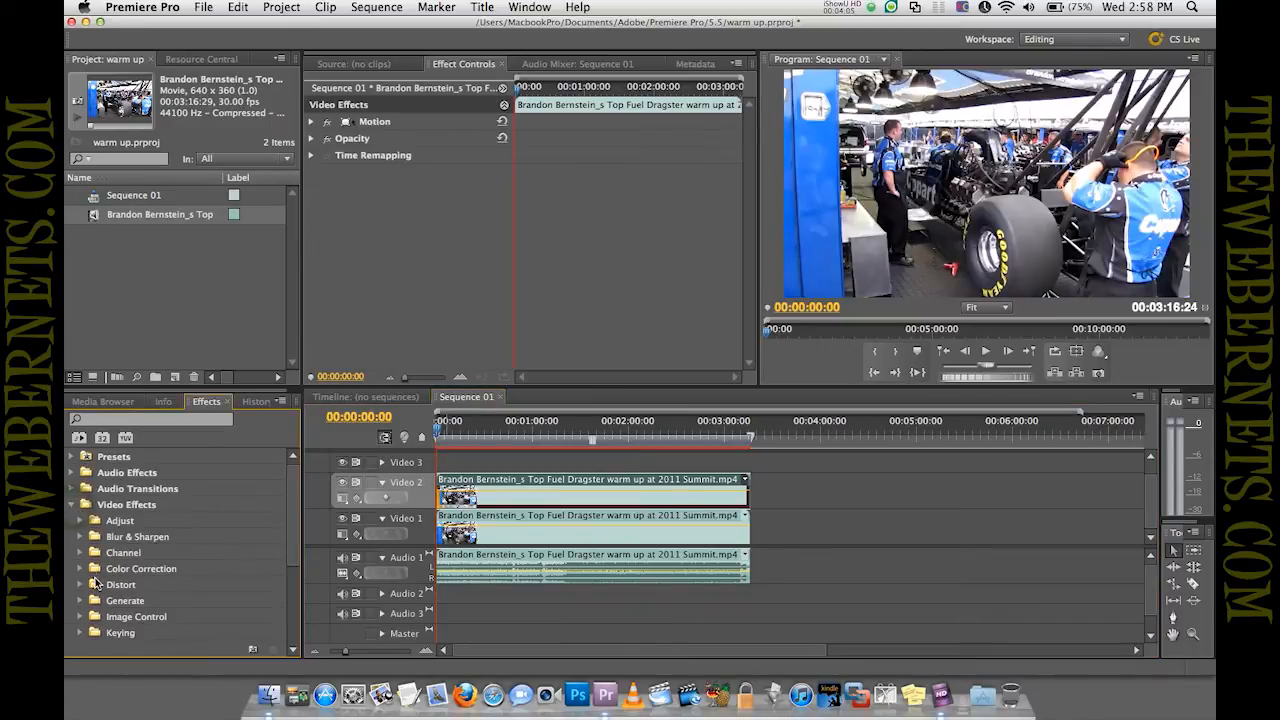
{"action": "left_click", "coordinate": [80, 616]}
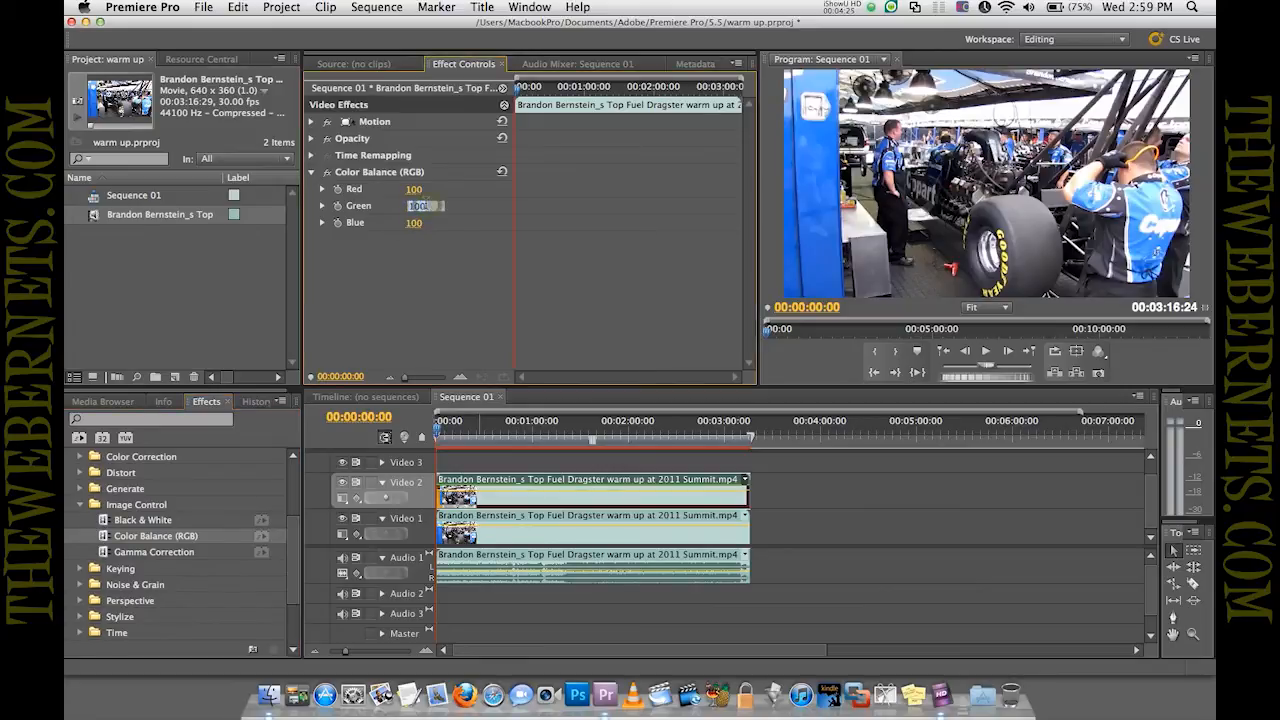
{"action": "type", "text": "0"}
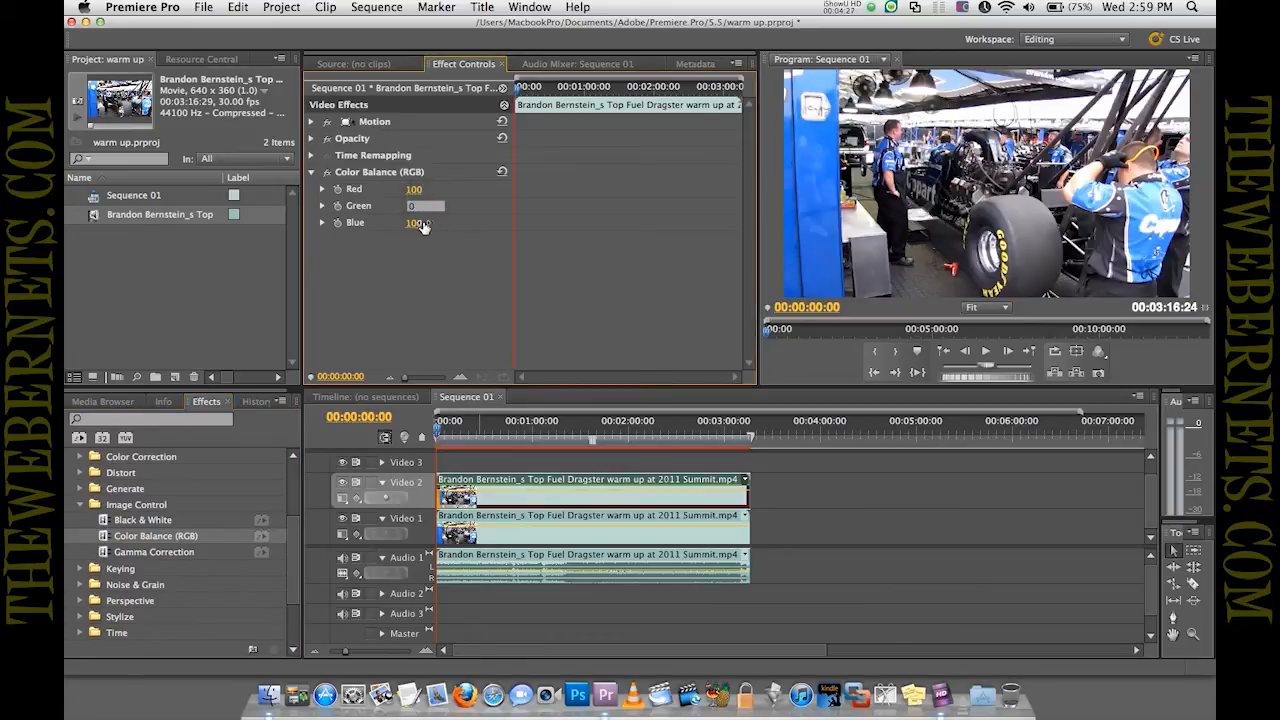
{"action": "left_click", "coordinate": [416, 222]}
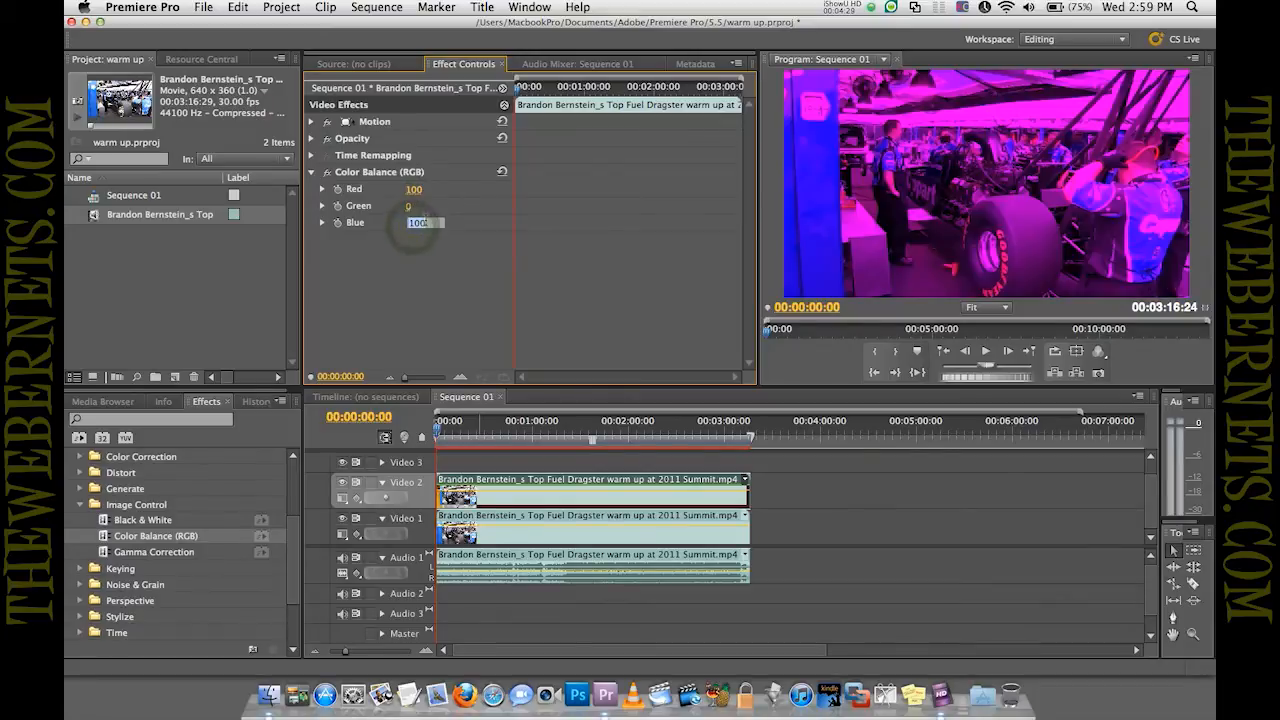
{"action": "type", "text": "0"}
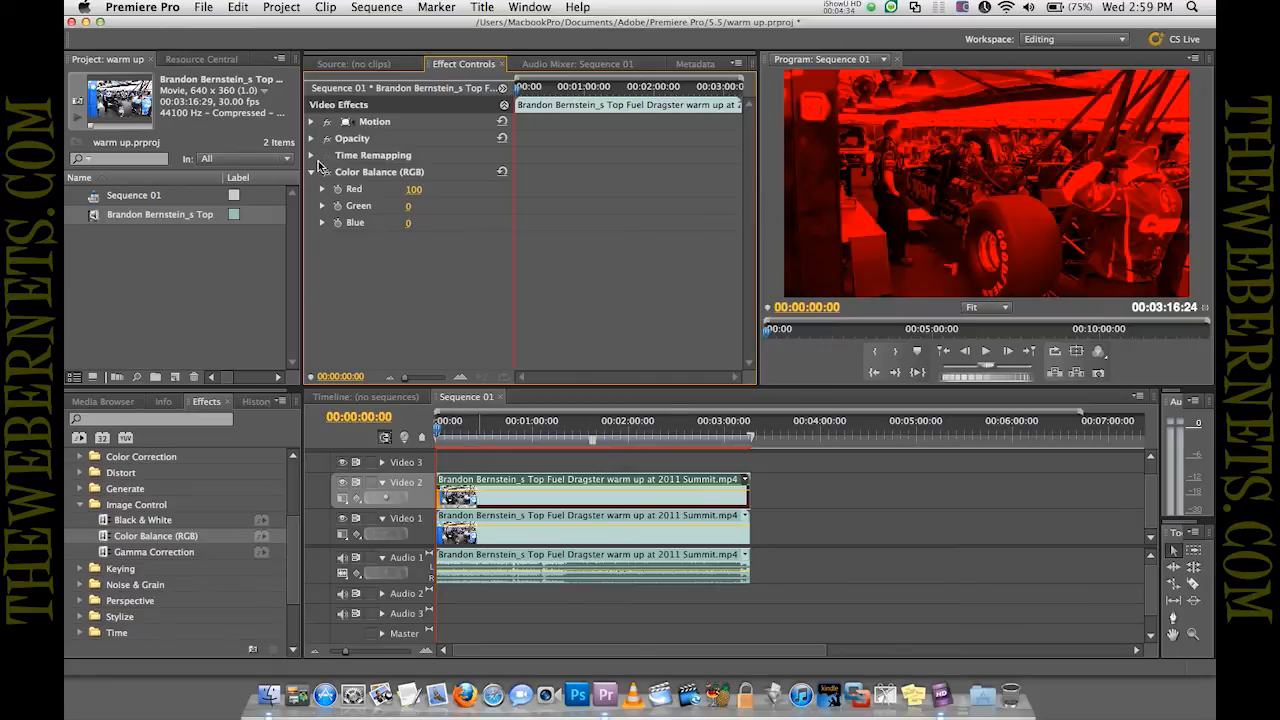
Change the red copy's Motion Position X from 320 to 318
{"action": "left_click", "coordinate": [312, 172]}
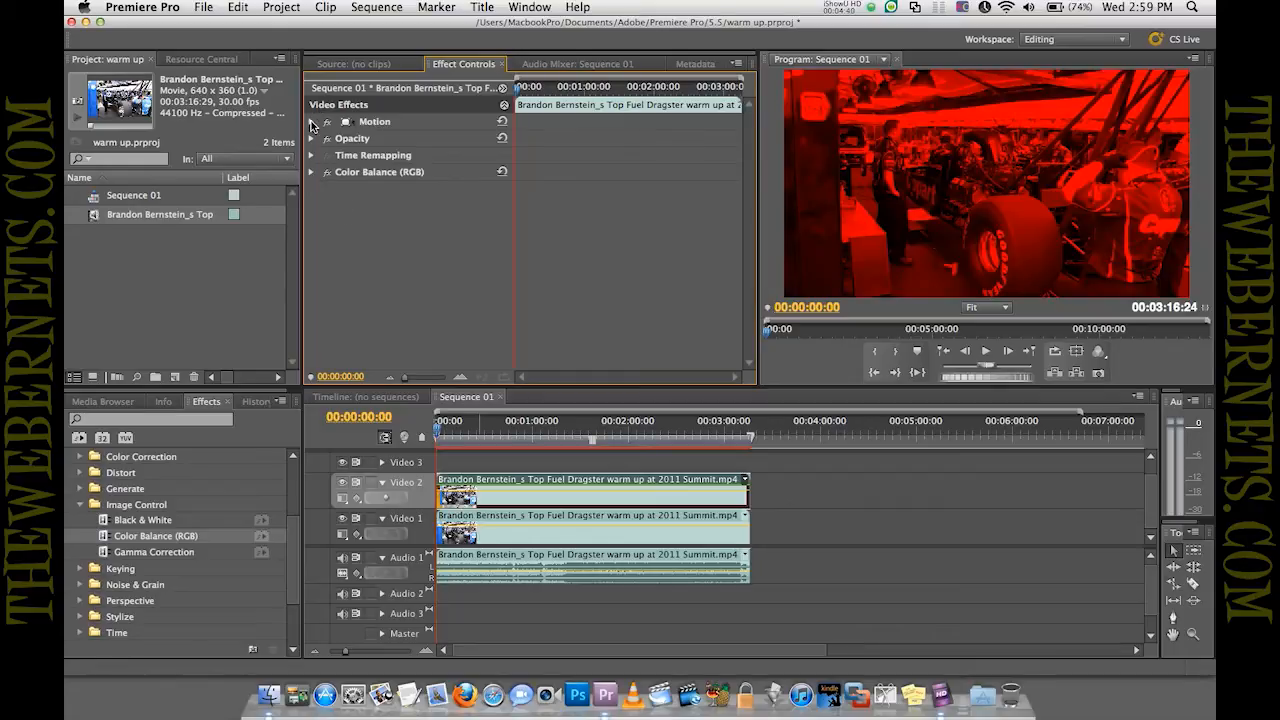
{"action": "left_click", "coordinate": [312, 122]}
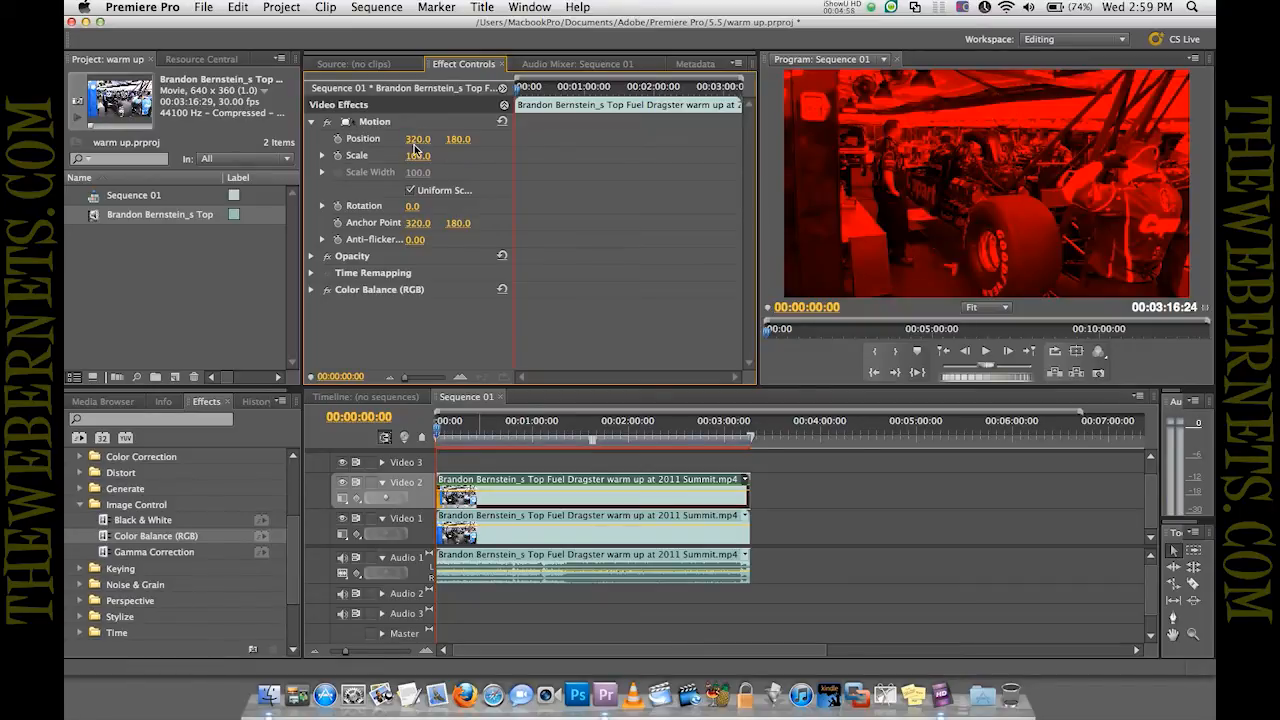
{"action": "left_click", "coordinate": [418, 138]}
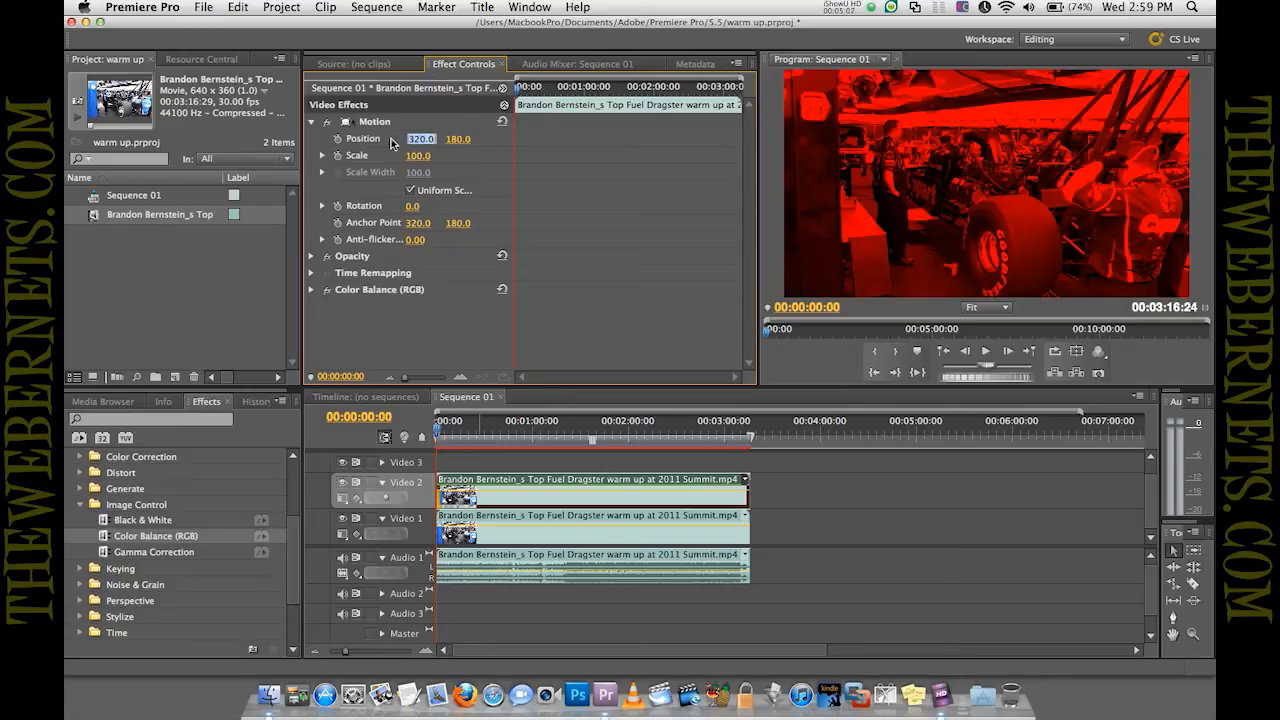
{"action": "double_click", "coordinate": [420, 138]}
{"action": "type", "text": "318"}
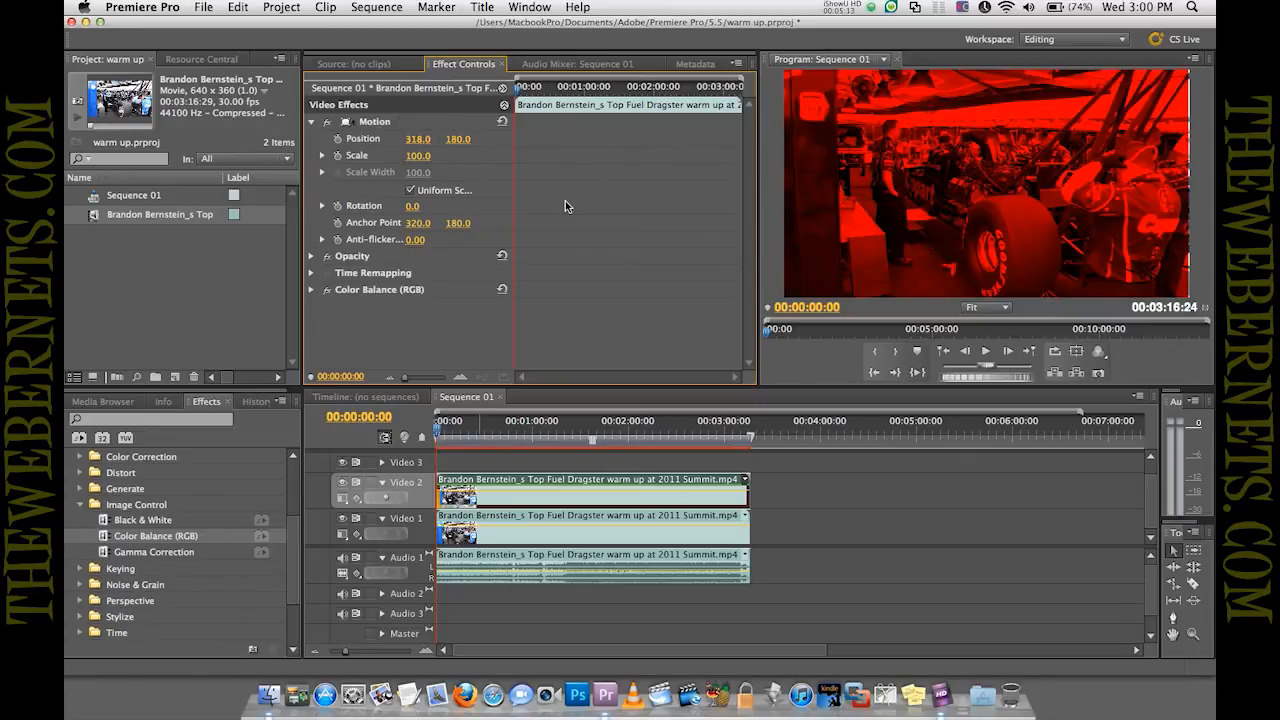
{"action": "mouse_move", "coordinate": [380, 156]}
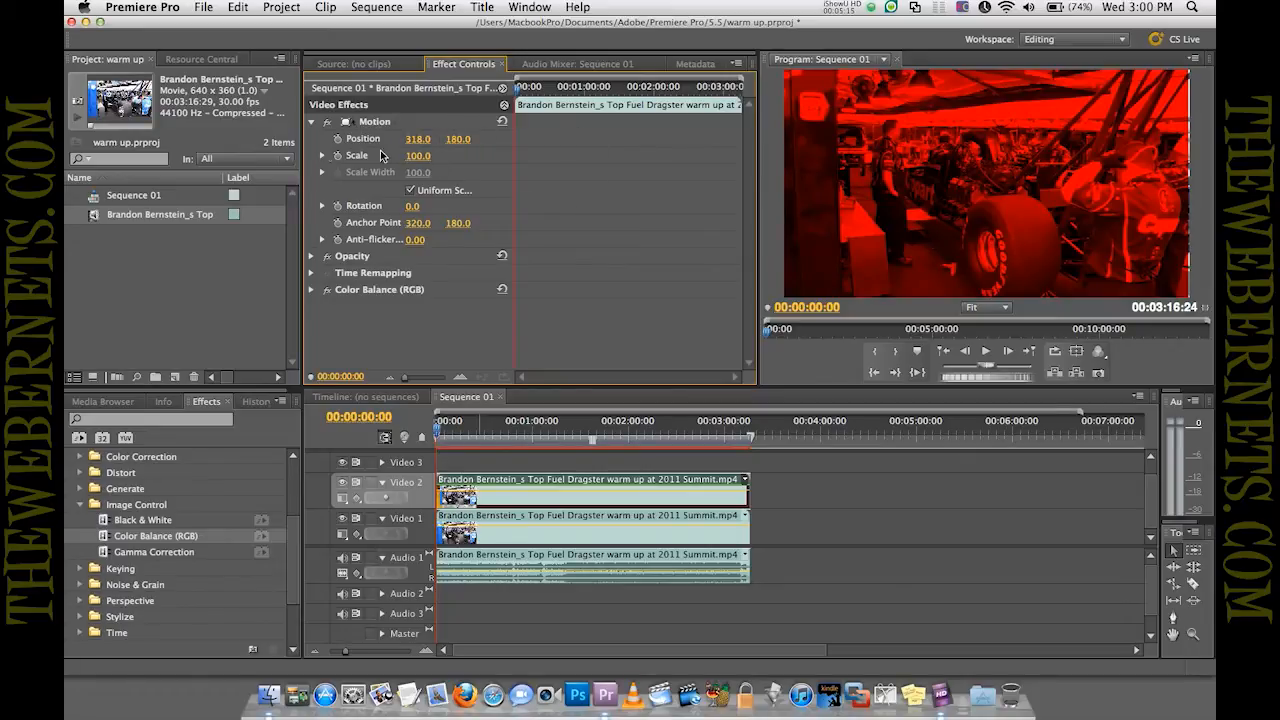
{"action": "left_click", "coordinate": [312, 122]}
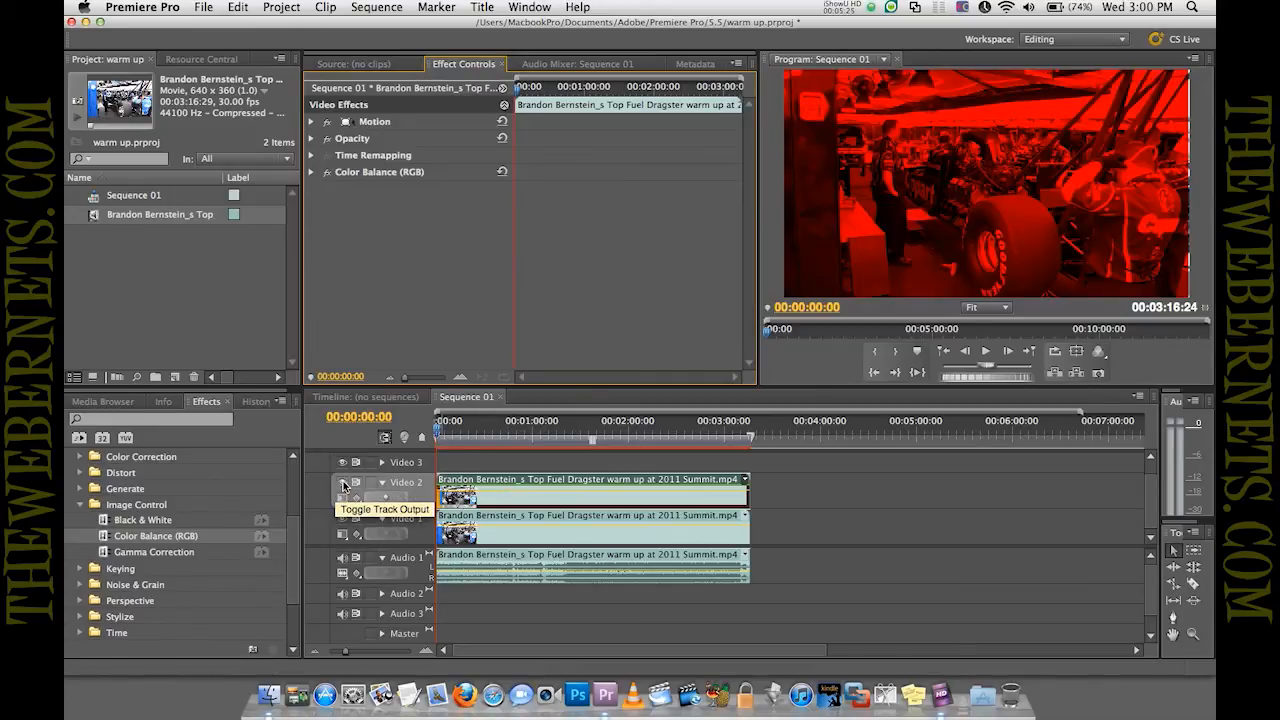
Switch off Video 2's track output and expose the Video 1 clip's Motion settings for the 322 shift
{"action": "left_click", "coordinate": [344, 462]}
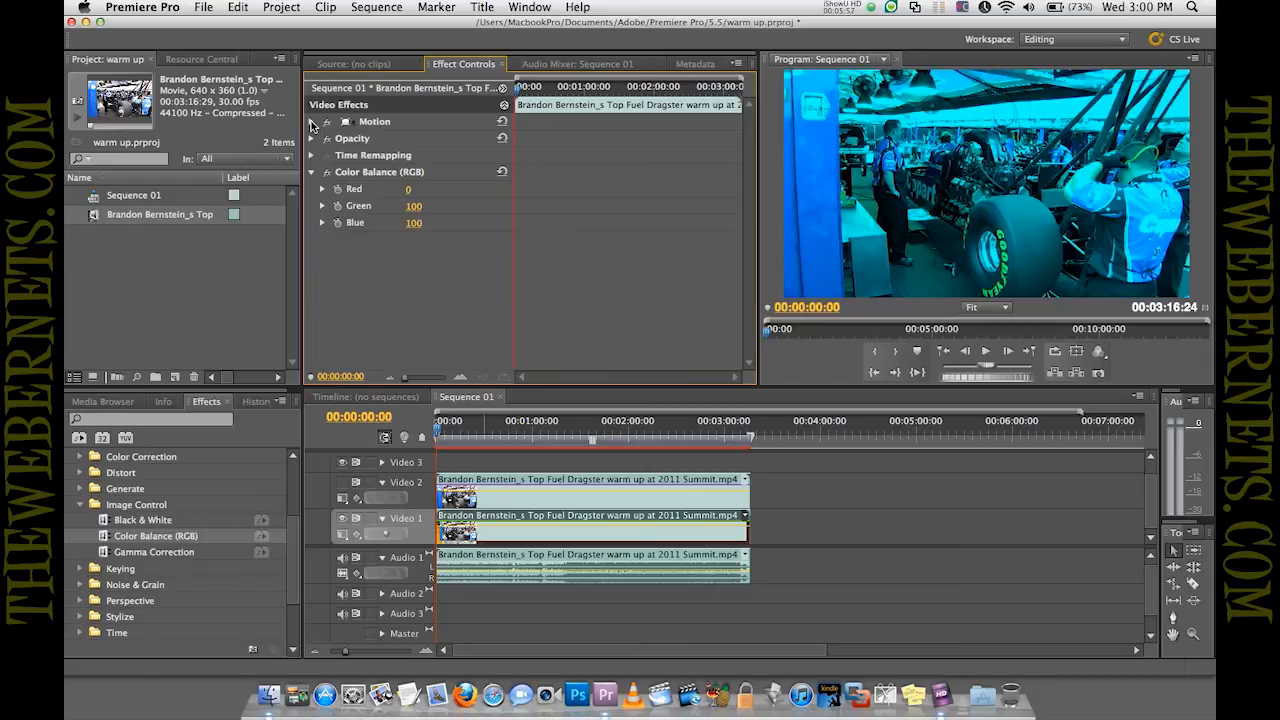
{"action": "left_click", "coordinate": [312, 122]}
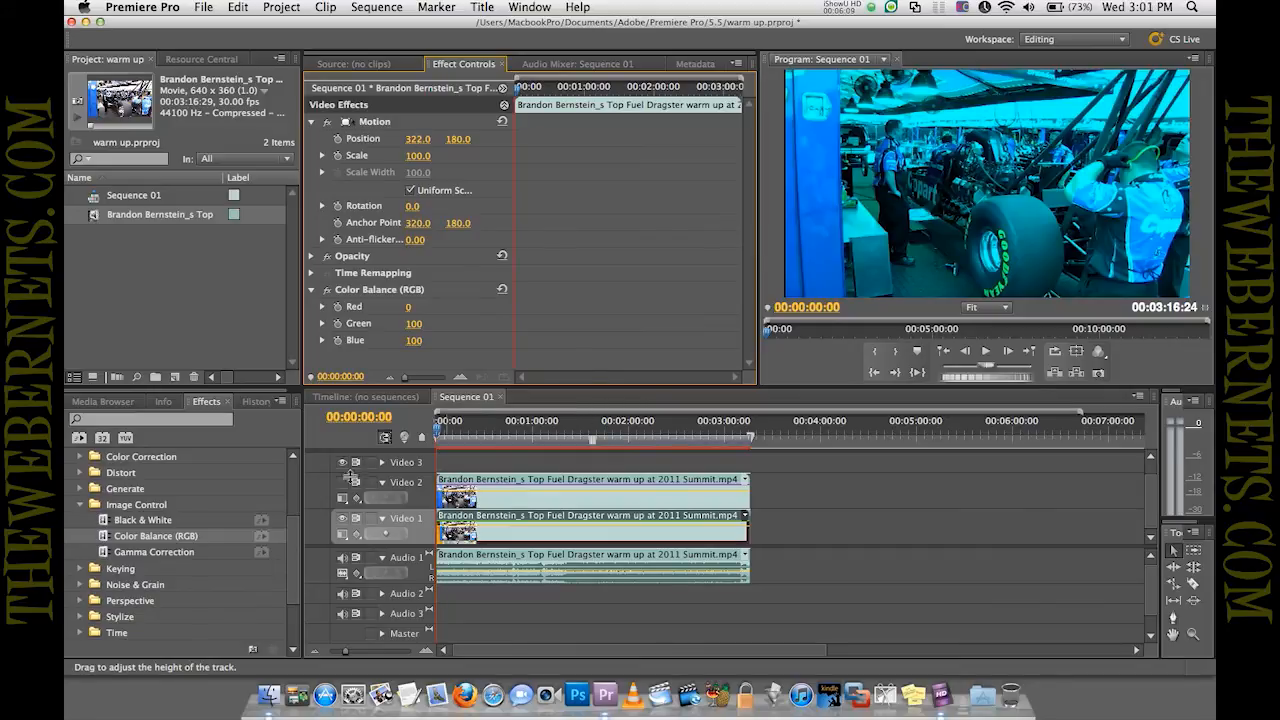
{"action": "mouse_move", "coordinate": [350, 482]}
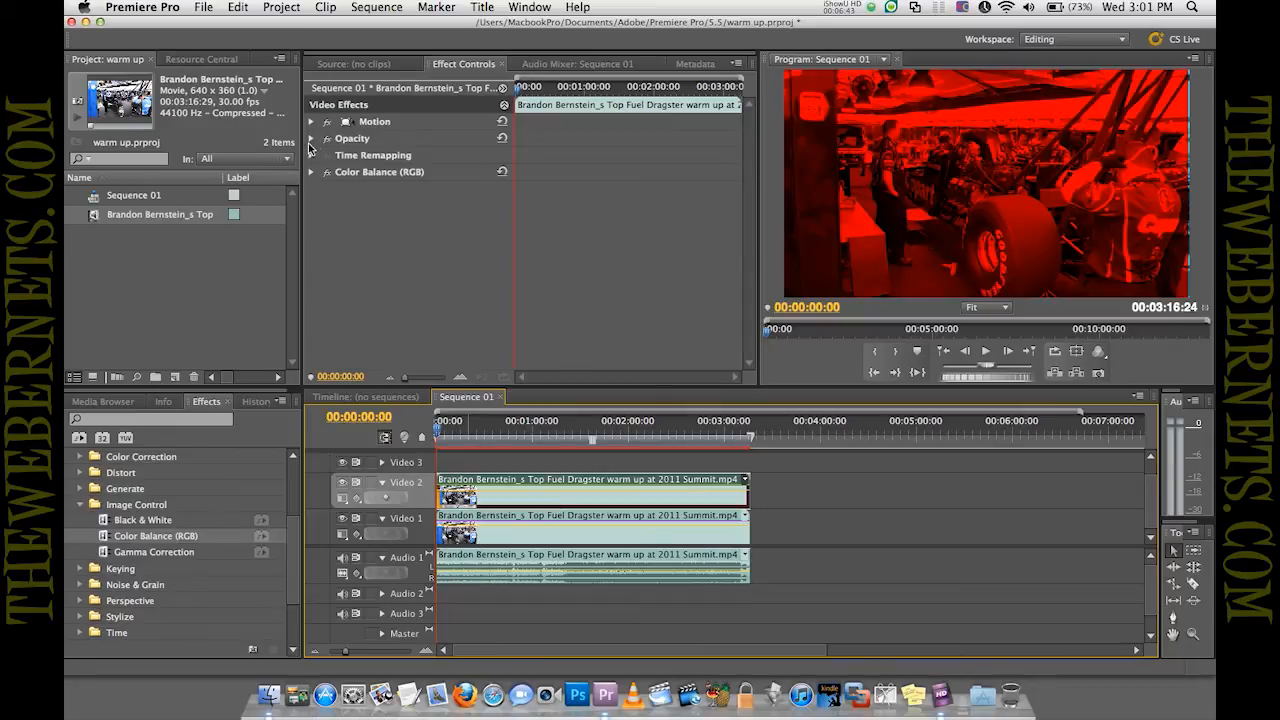
Set the Video 2 copy's Opacity blend mode to Screen so red and cyan combine
{"action": "left_click", "coordinate": [312, 138]}
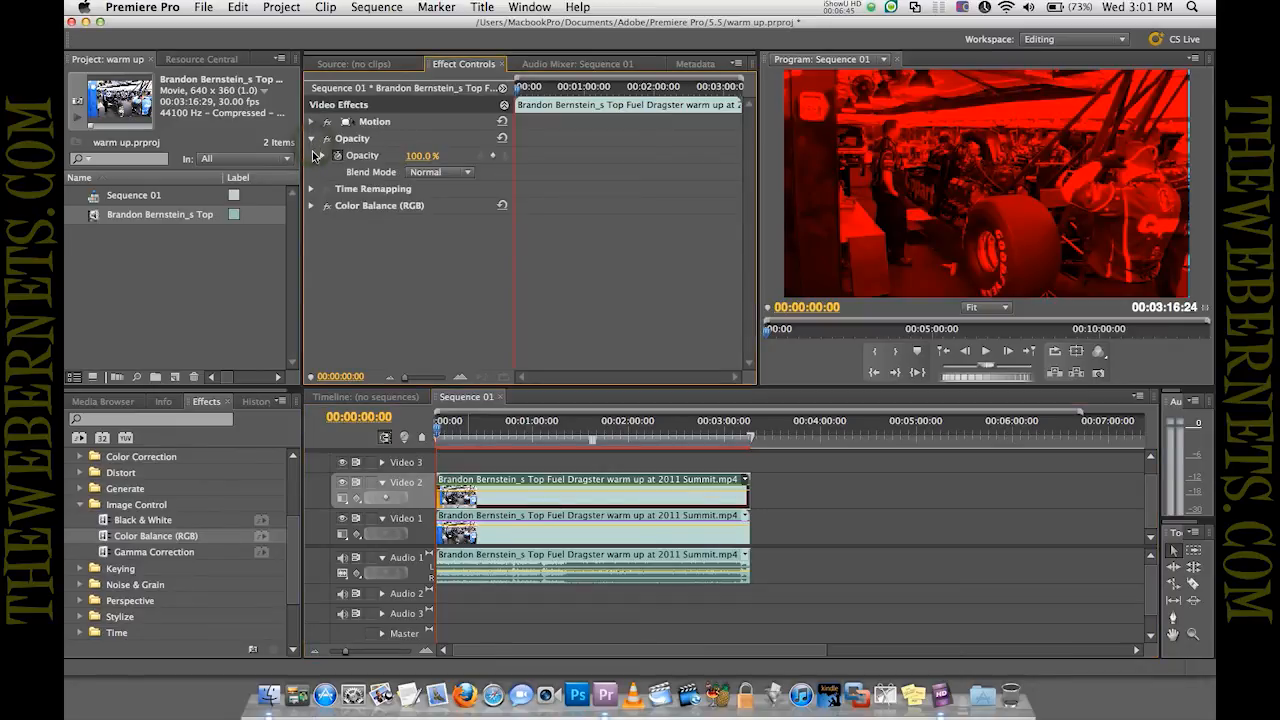
{"action": "left_click", "coordinate": [312, 156]}
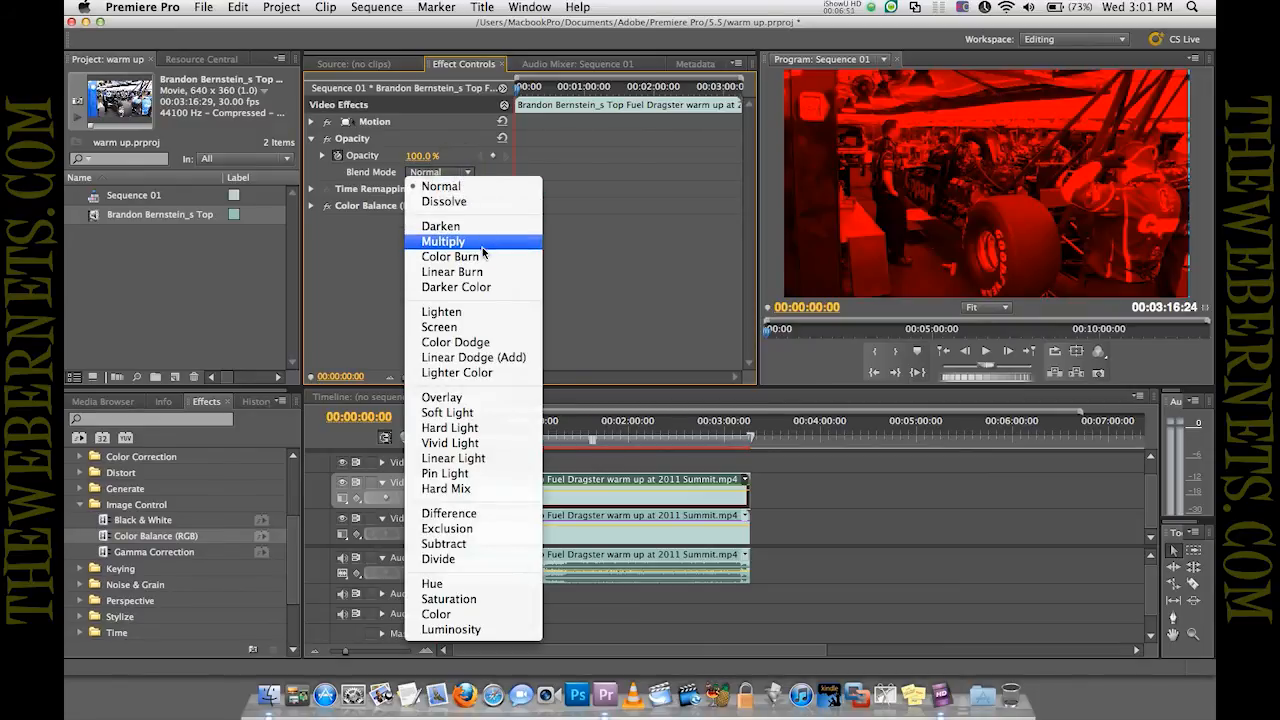
{"action": "mouse_move", "coordinate": [440, 328]}
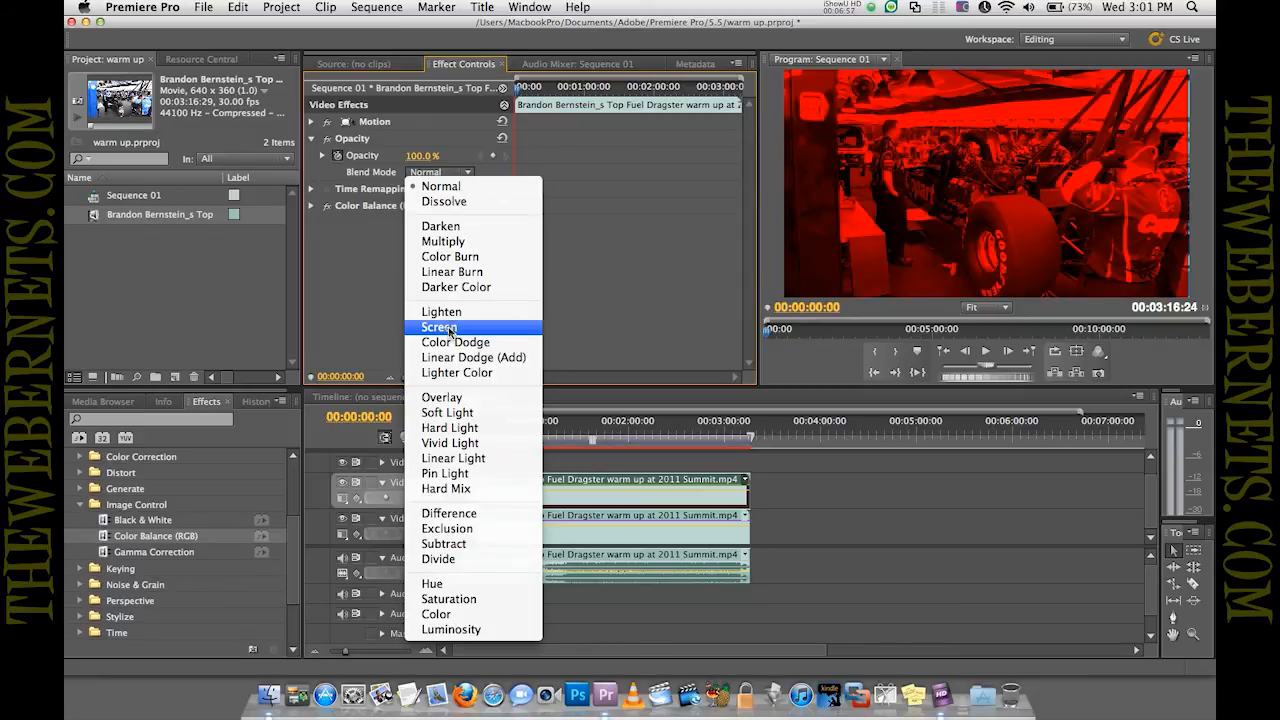
{"action": "left_click", "coordinate": [440, 328]}
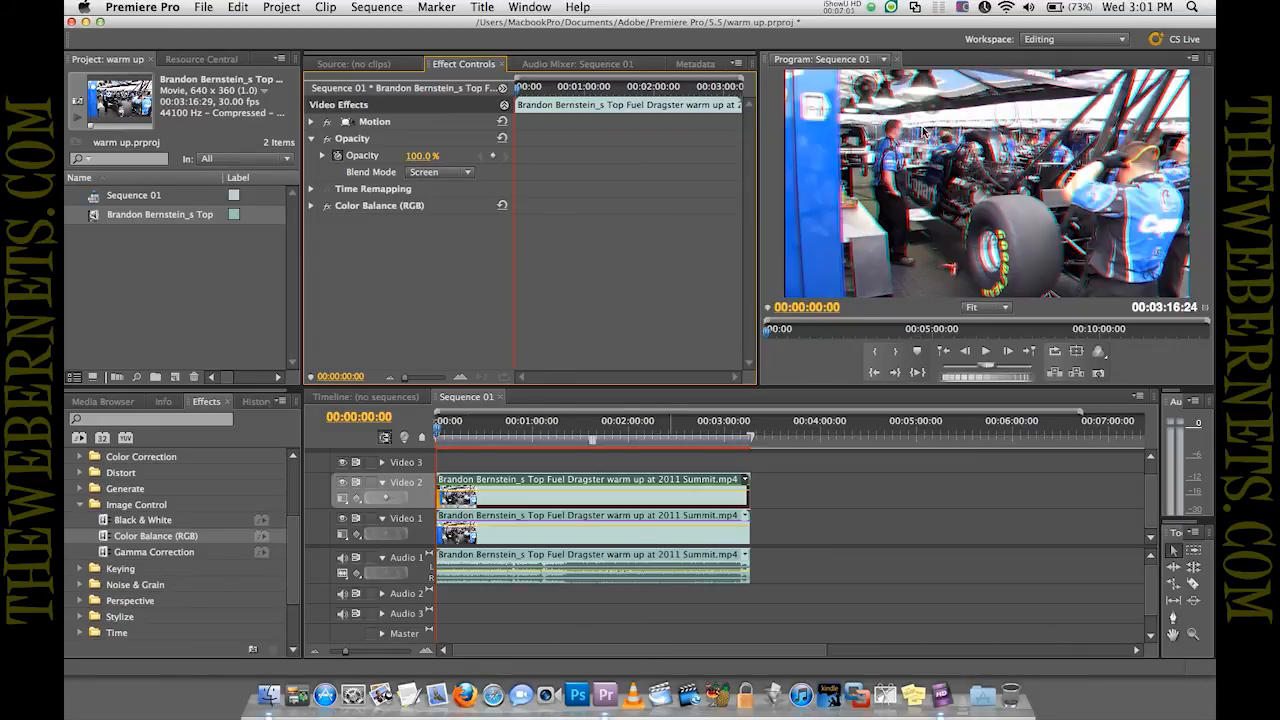
{"action": "mouse_move", "coordinate": [918, 198]}
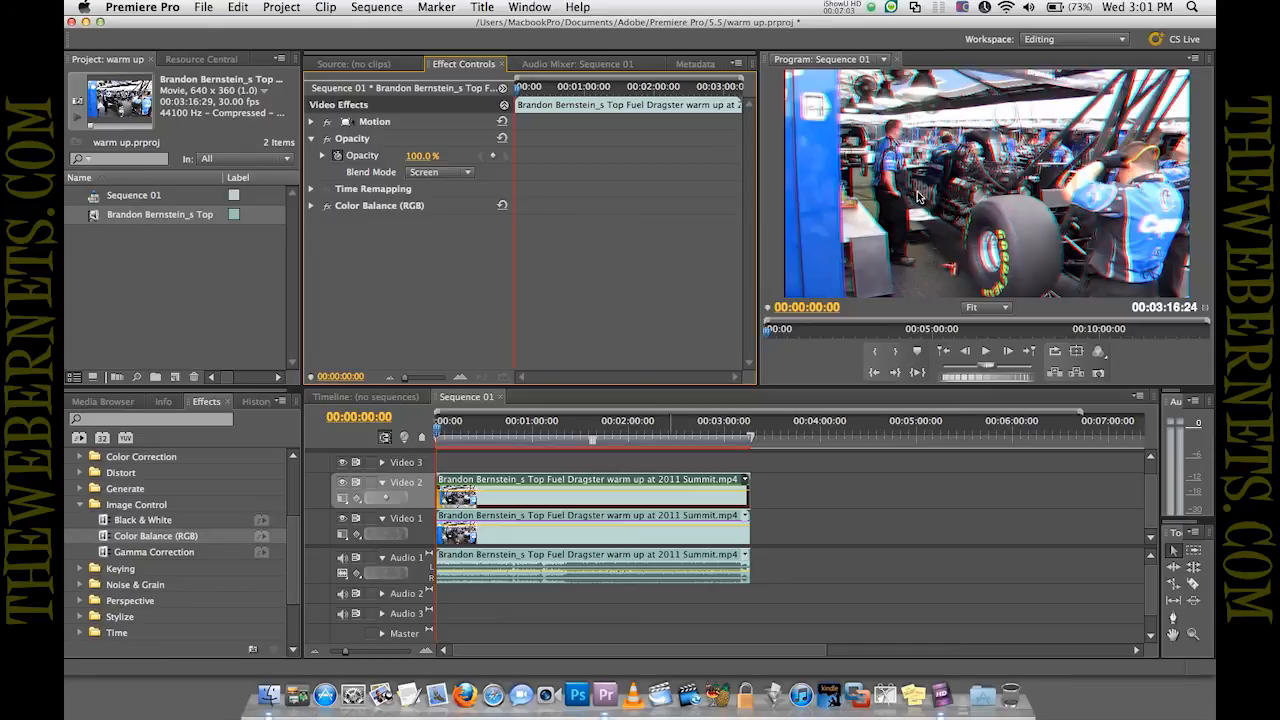
{"action": "left_click", "coordinate": [984, 308]}
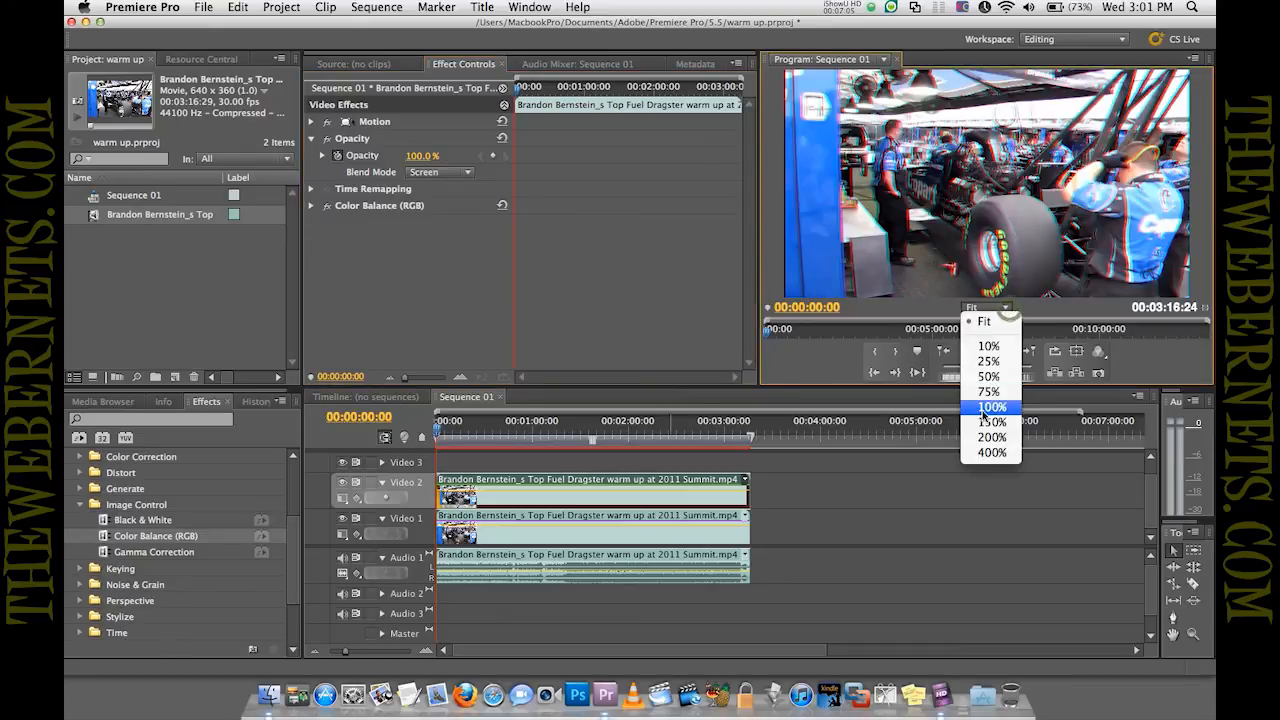
{"action": "left_click", "coordinate": [992, 436]}
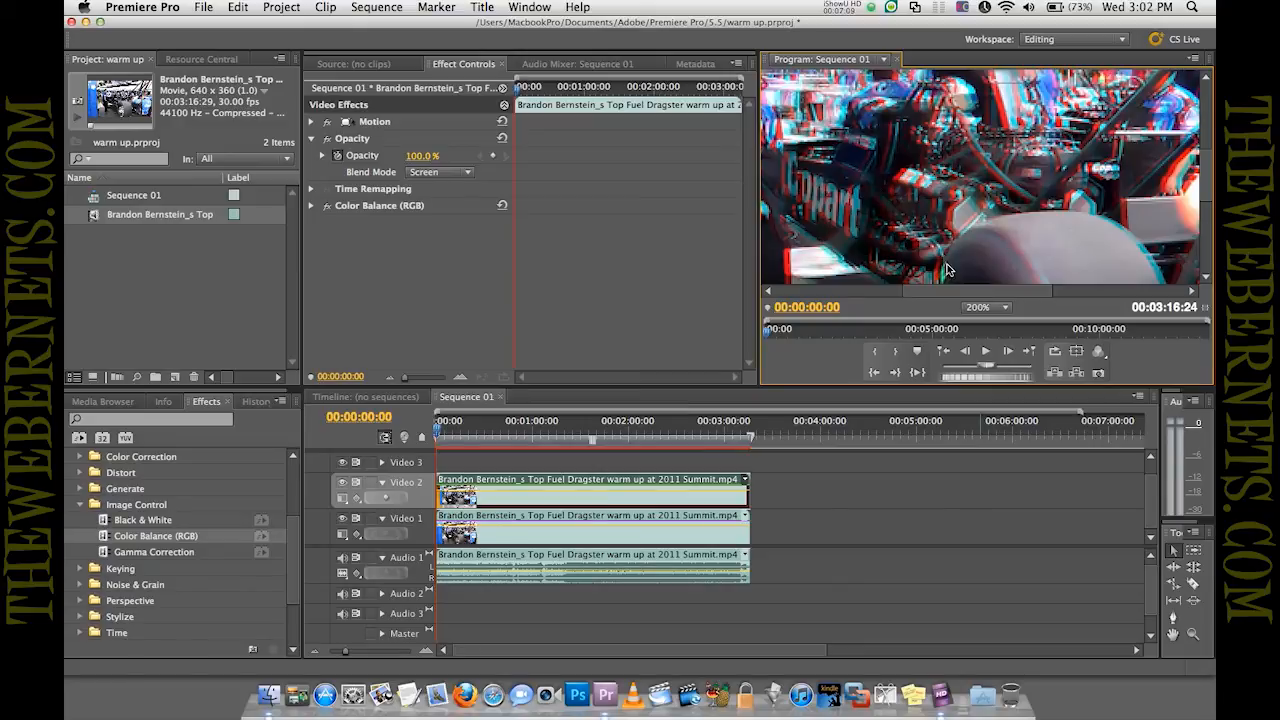
{"action": "mouse_move", "coordinate": [938, 280]}
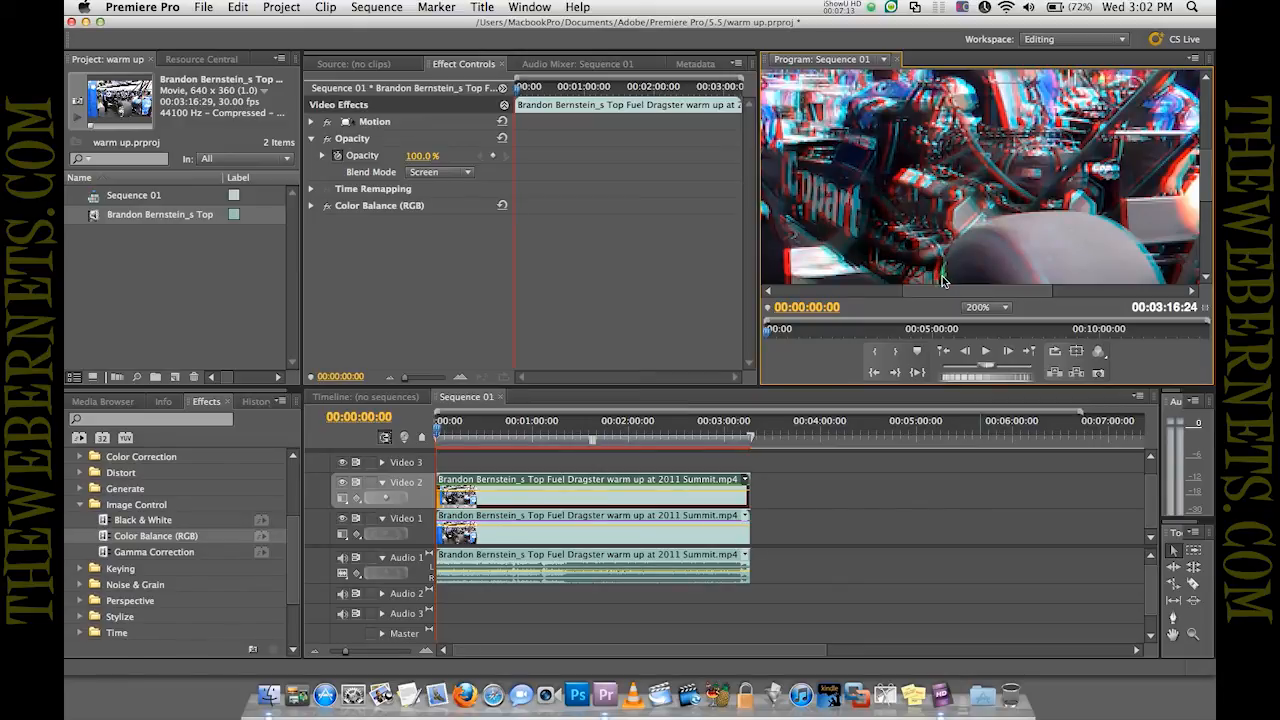
{"action": "left_click", "coordinate": [984, 308]}
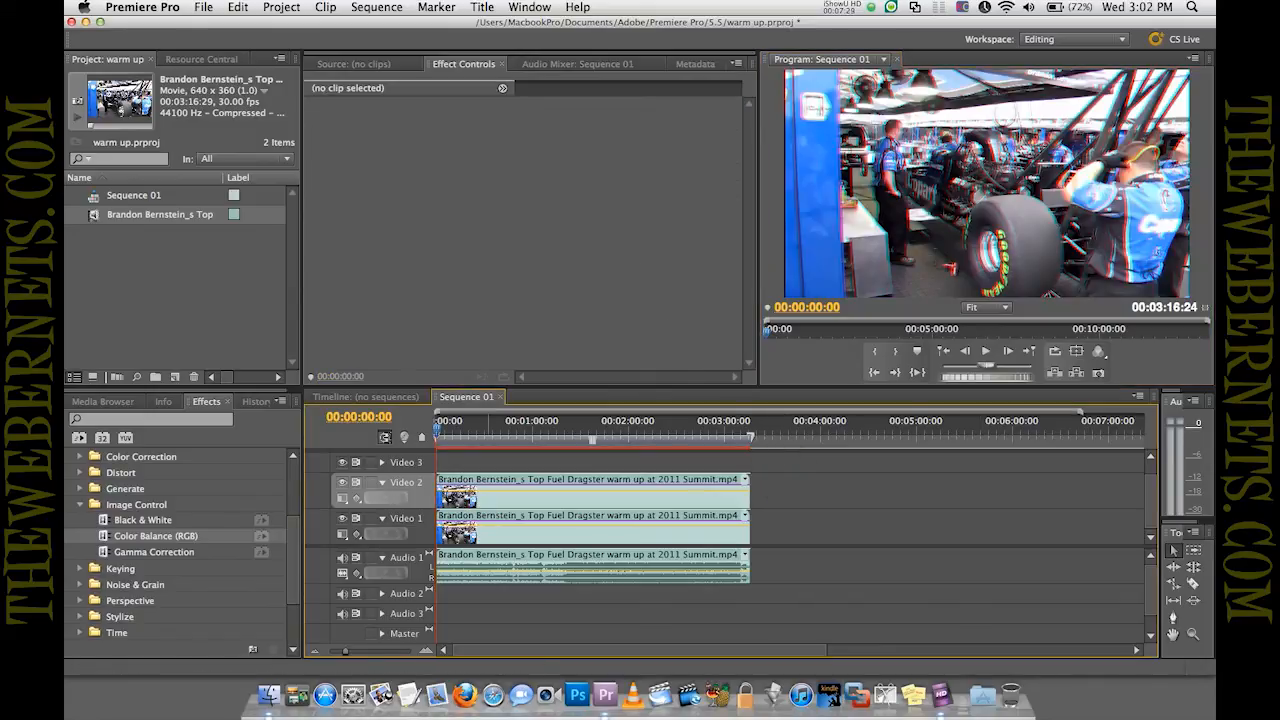
Start exporting Sequence 01 via File > Export > Media and browse the Format list
{"action": "left_click", "coordinate": [204, 8]}
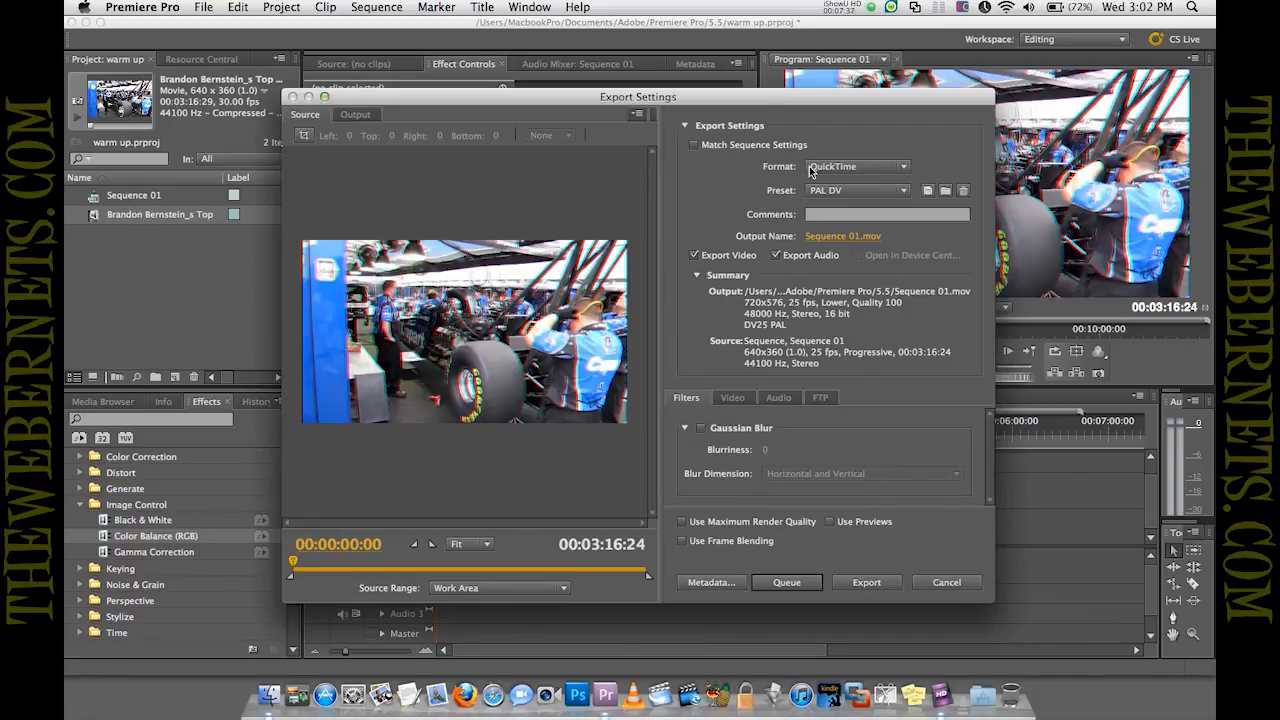
{"action": "left_click", "coordinate": [856, 166]}
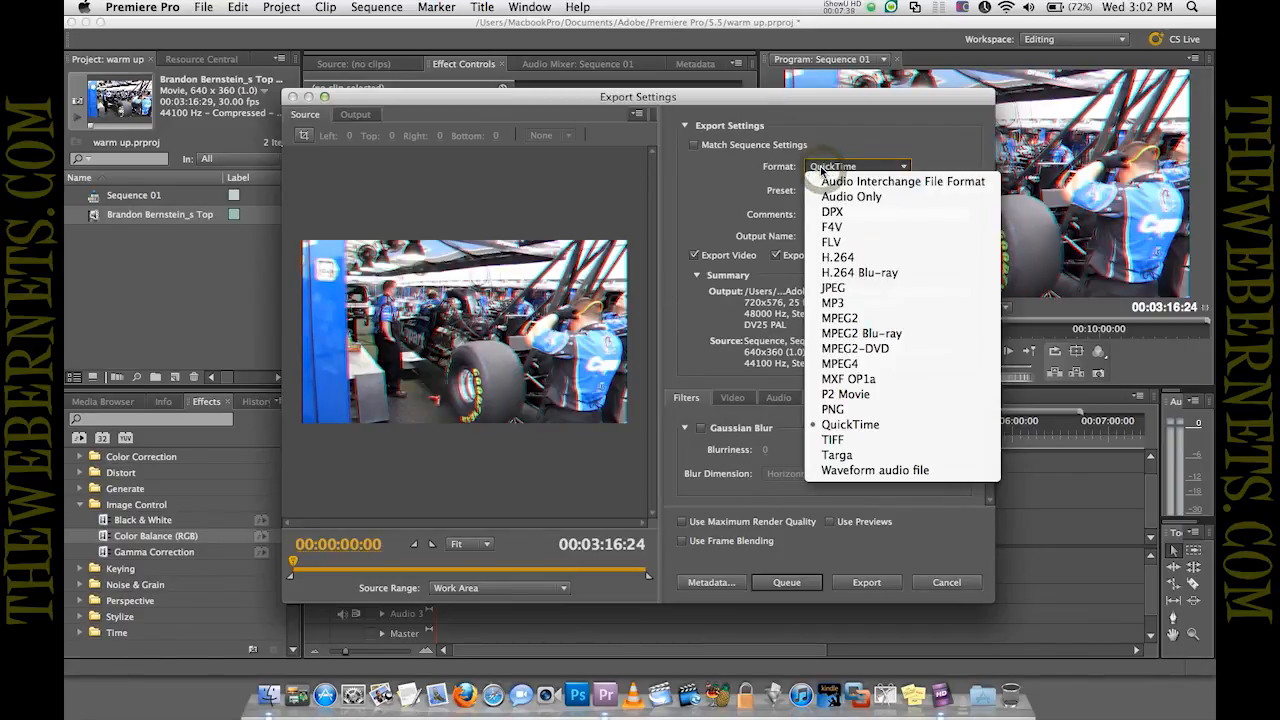